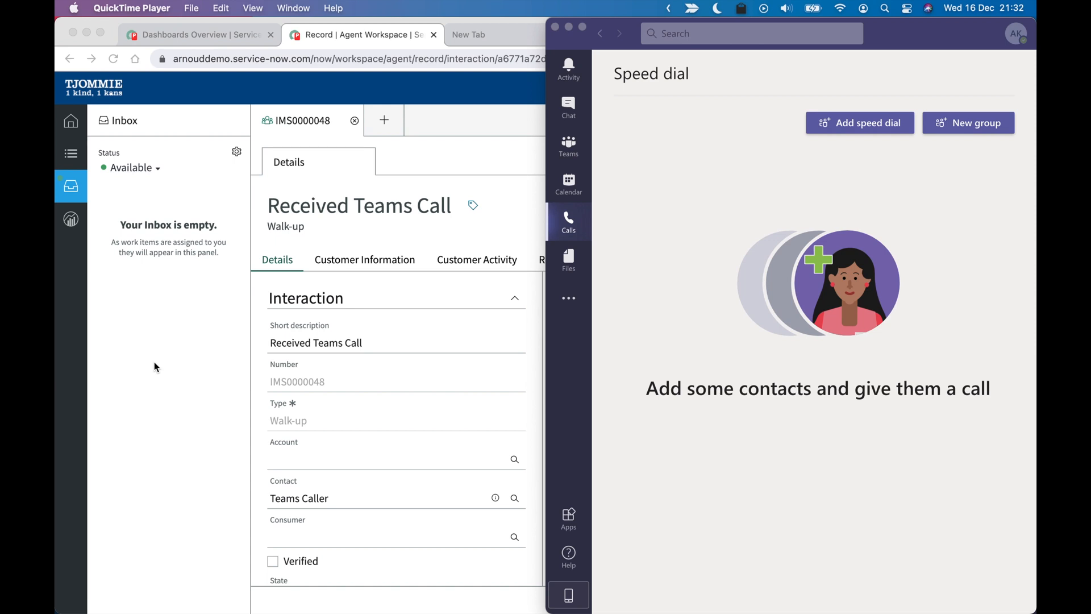
{"action": "mouse_move", "coordinate": [678, 212]}
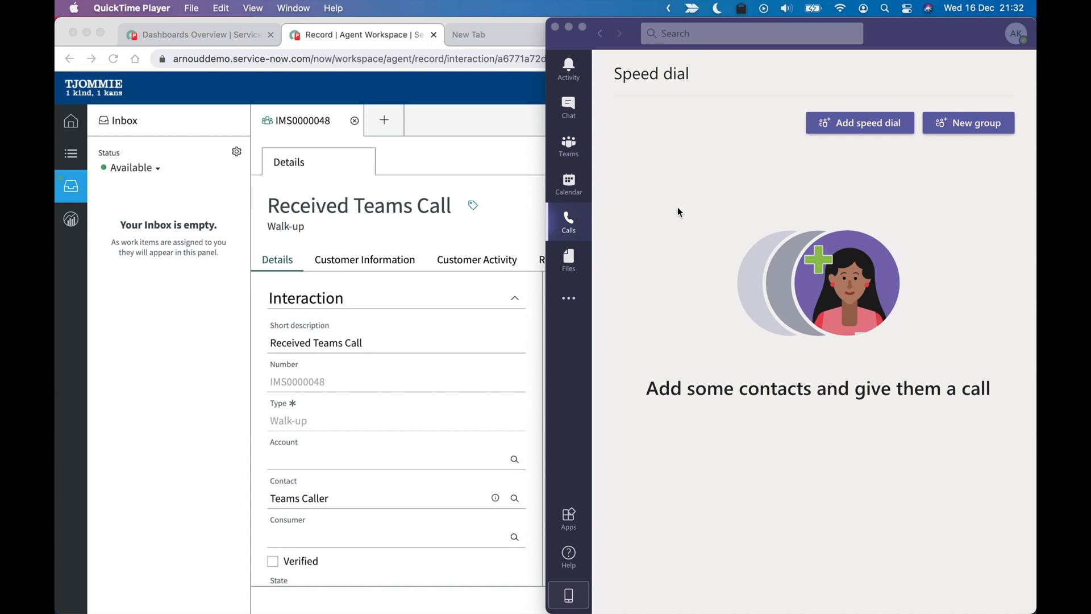
{"action": "mouse_move", "coordinate": [632, 202]}
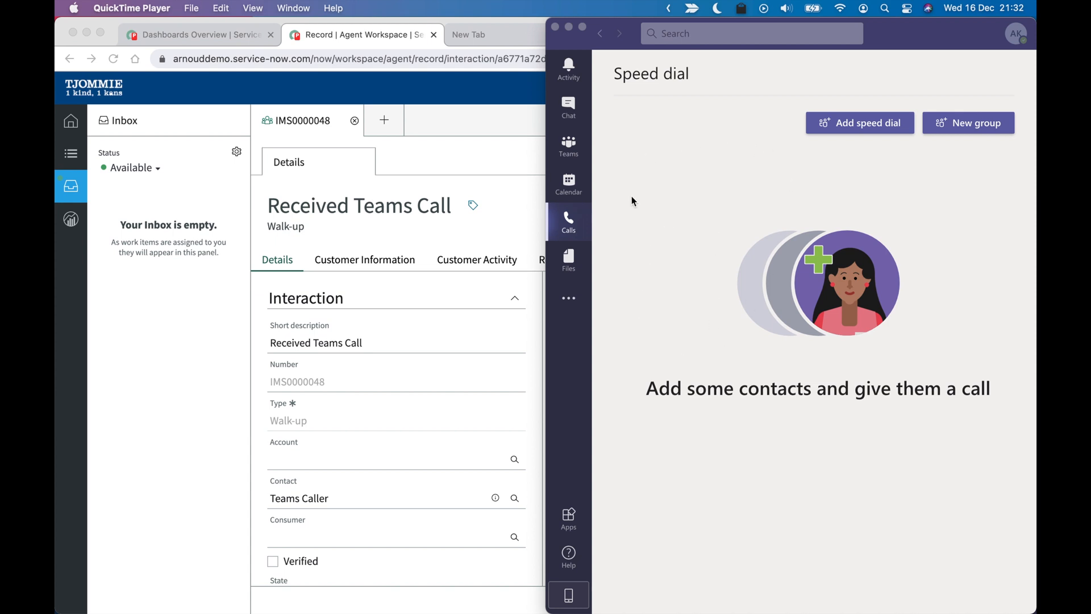
{"action": "mouse_move", "coordinate": [695, 259]}
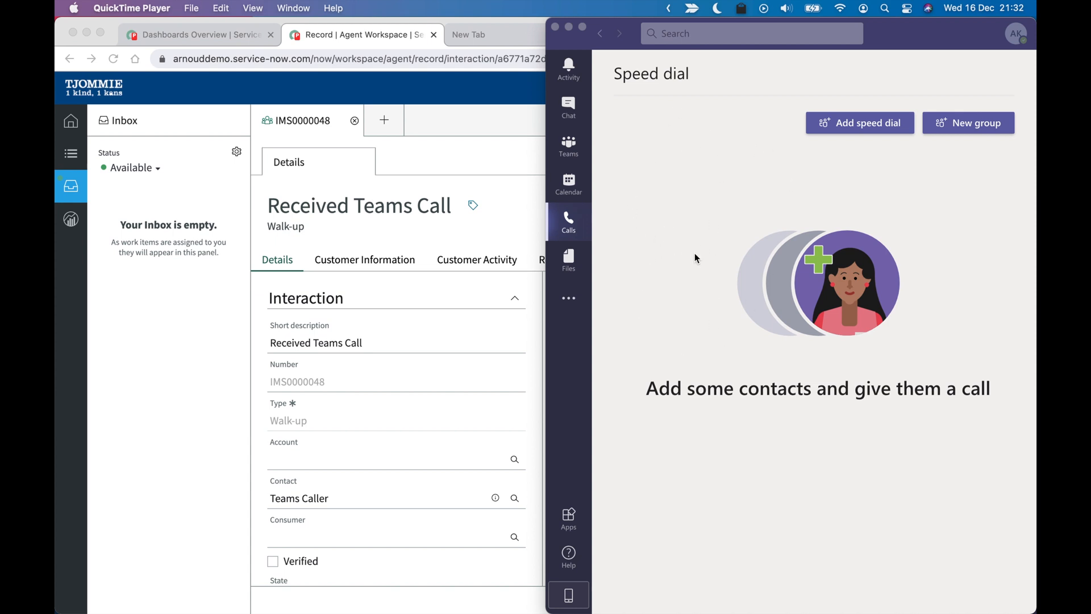
{"action": "mouse_move", "coordinate": [710, 245]}
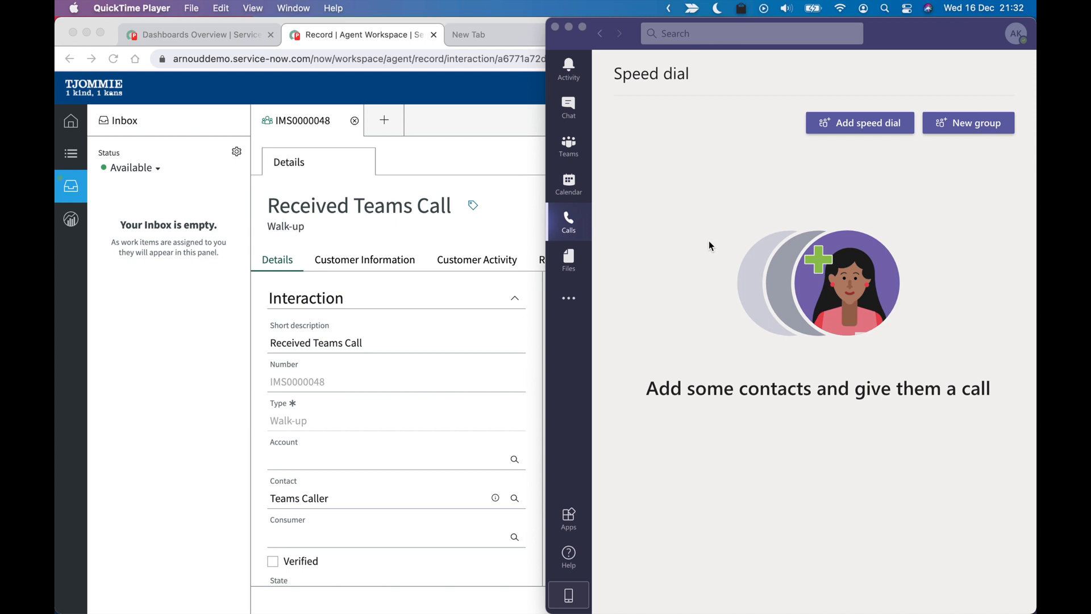
{"action": "mouse_move", "coordinate": [170, 332]}
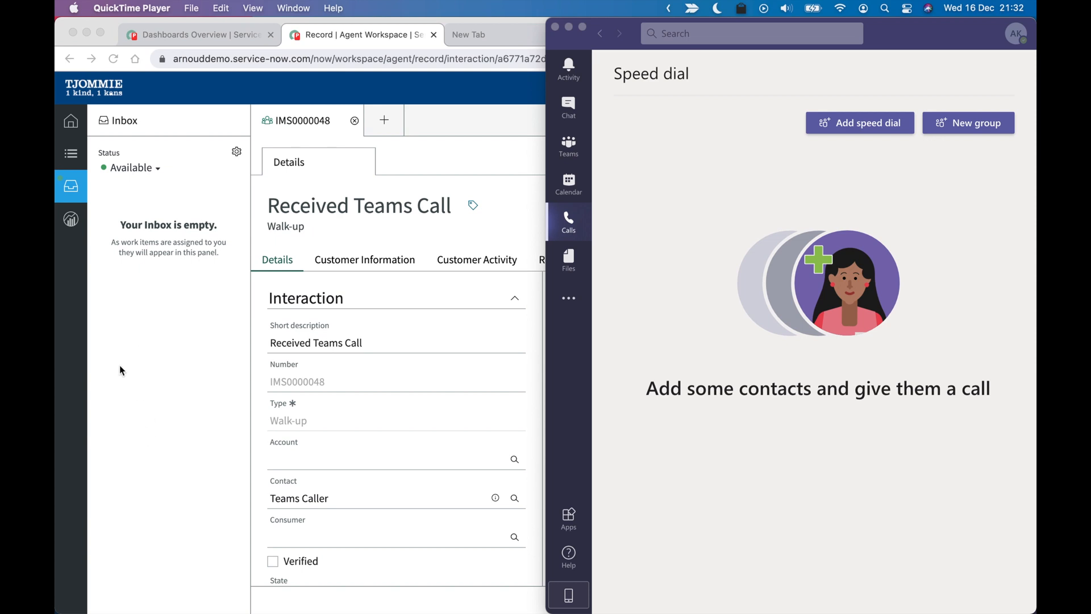
{"action": "mouse_move", "coordinate": [154, 351]}
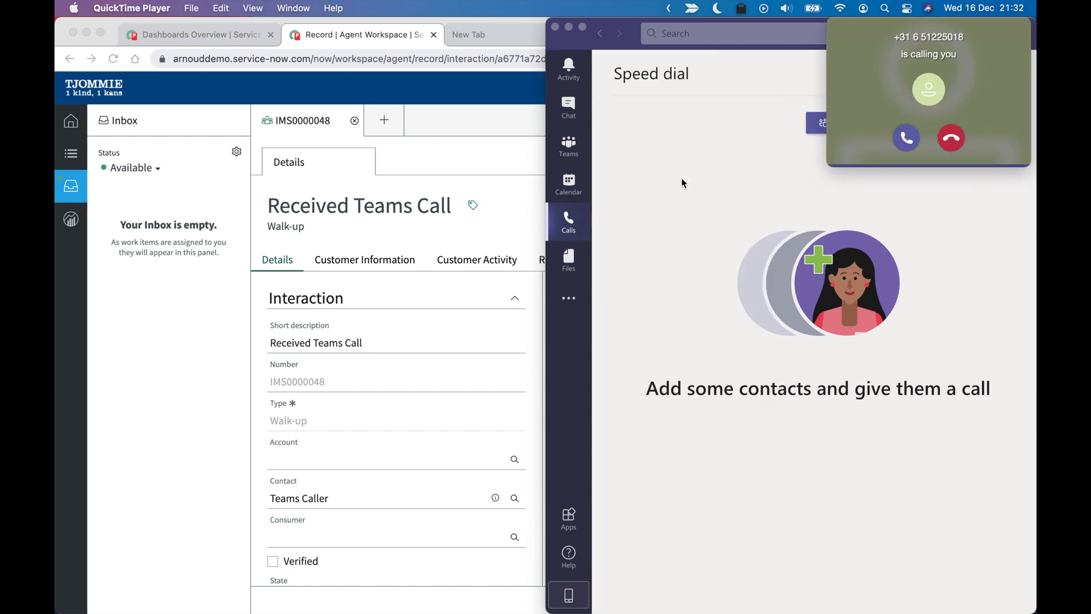
{"action": "mouse_move", "coordinate": [1032, 197]}
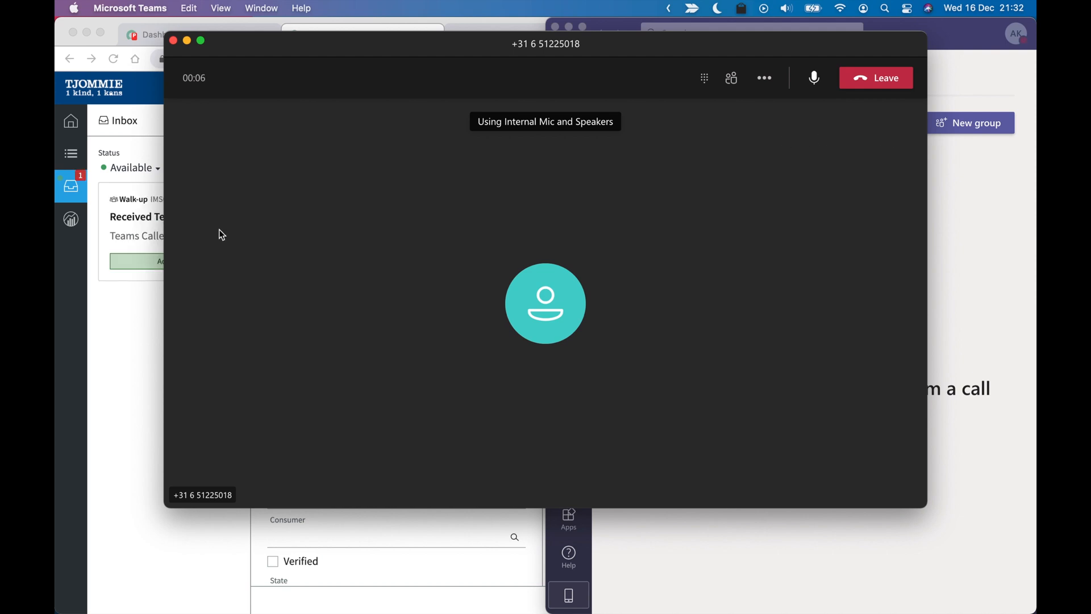
{"action": "mouse_move", "coordinate": [137, 306]}
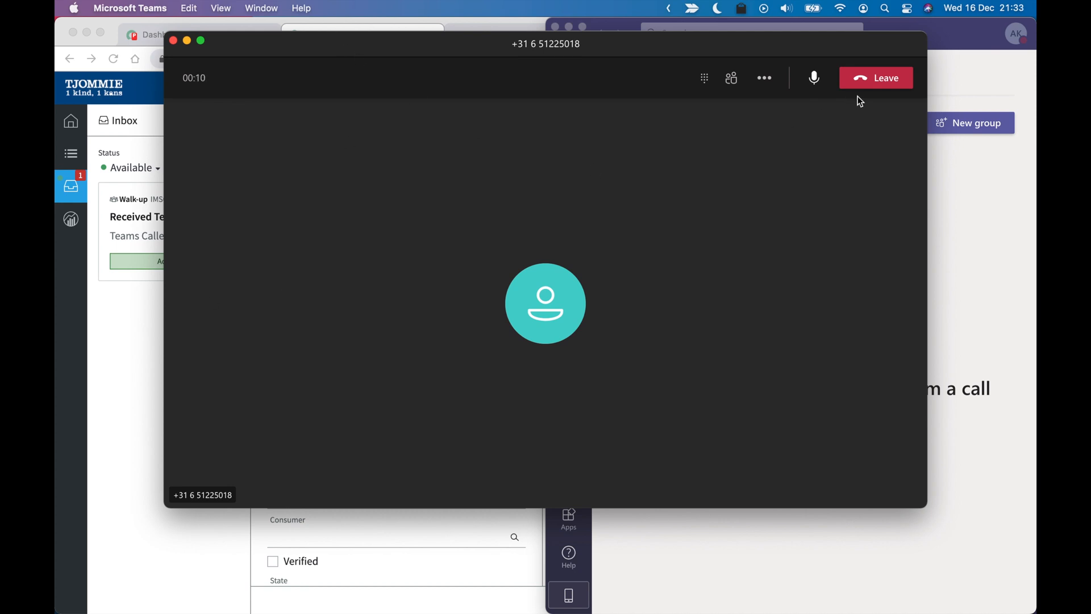
- End the answered Teams call, creating interaction IMS0000049 from Teams Caller
{"action": "left_click", "coordinate": [875, 77]}
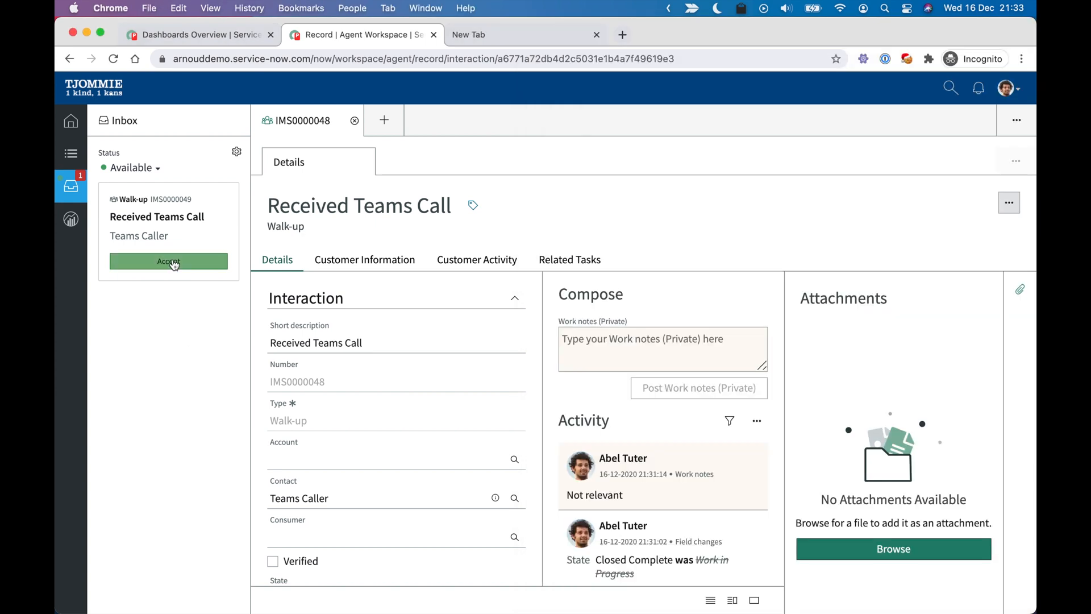
- Accept interaction IMS0000049, assigning it to Abel Tuter as Work in Progress
{"action": "left_click", "coordinate": [168, 261]}
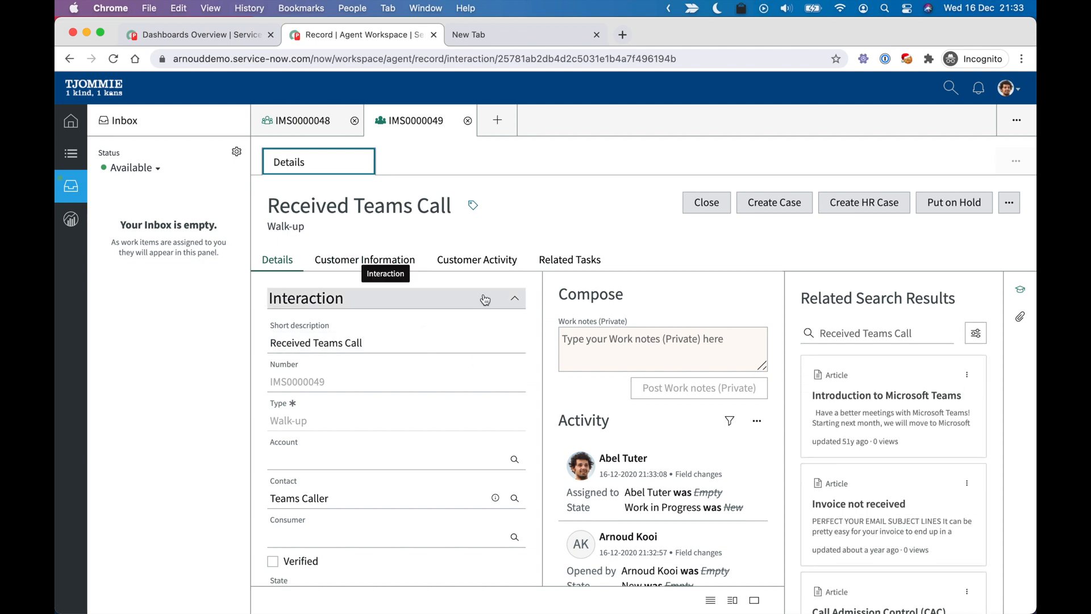
{"action": "mouse_move", "coordinate": [659, 438]}
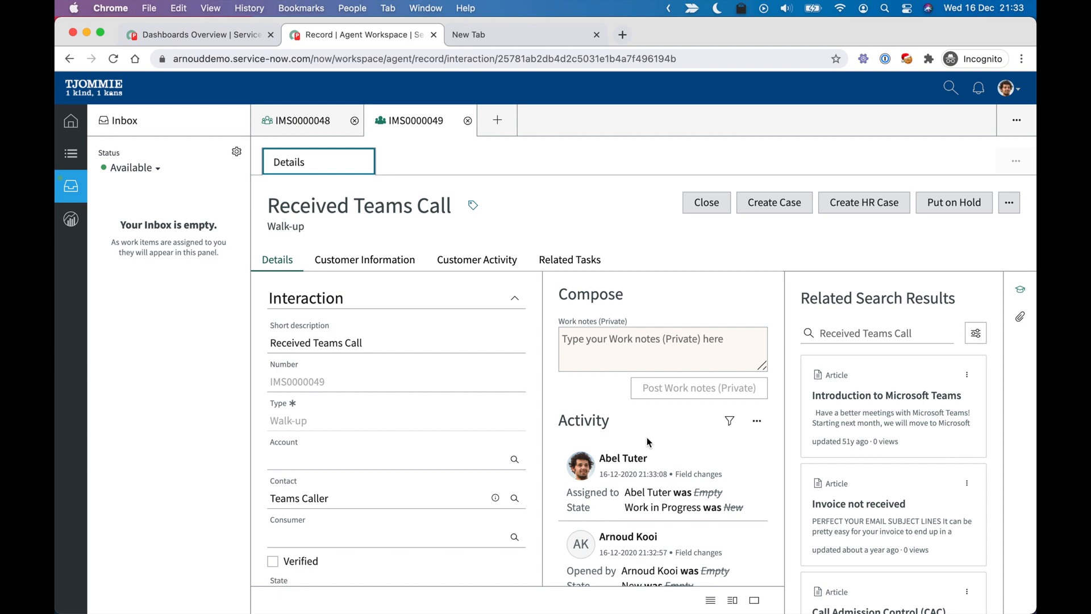
{"action": "mouse_move", "coordinate": [520, 236]}
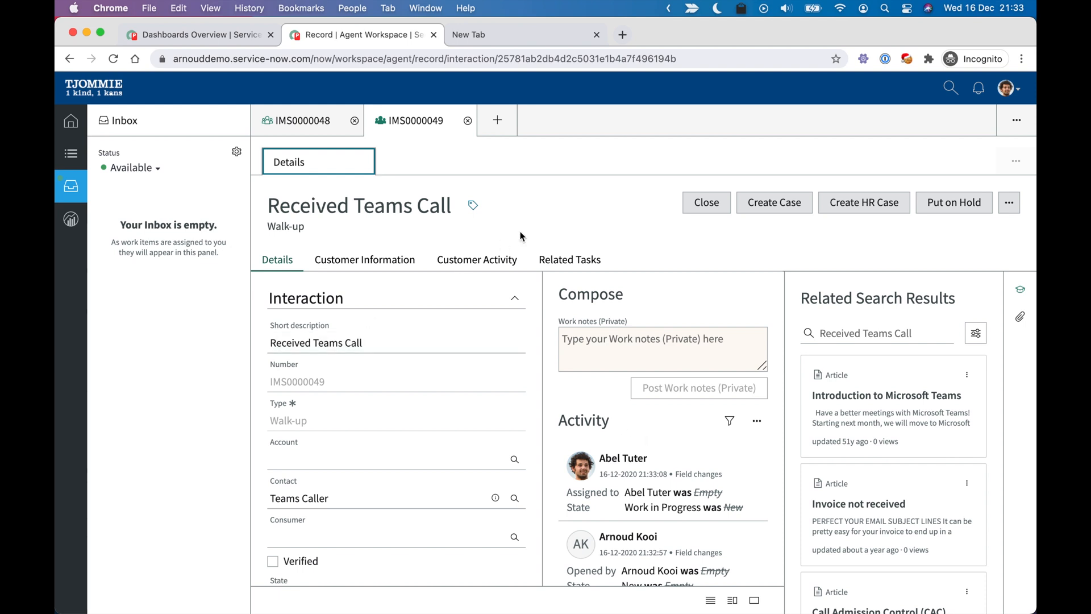
{"action": "mouse_move", "coordinate": [707, 202]}
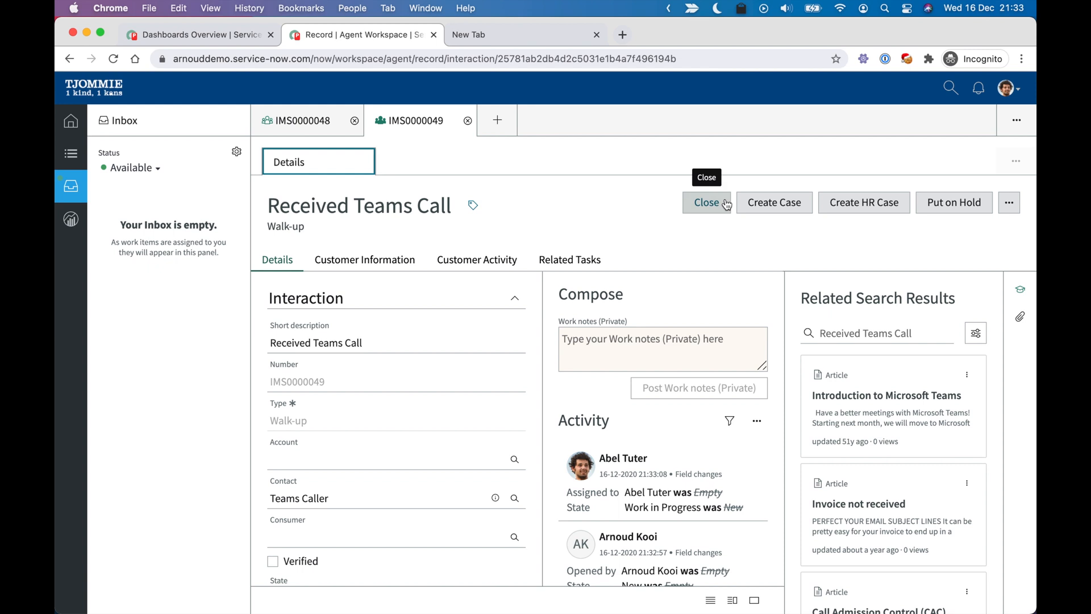
{"action": "mouse_move", "coordinate": [716, 201]}
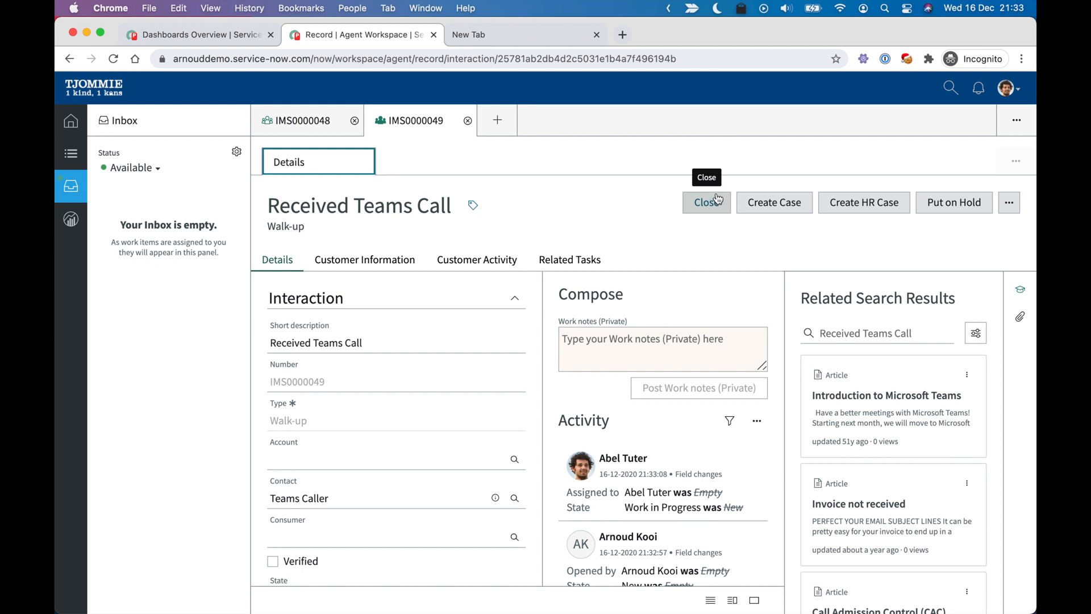
{"action": "mouse_move", "coordinate": [577, 214]}
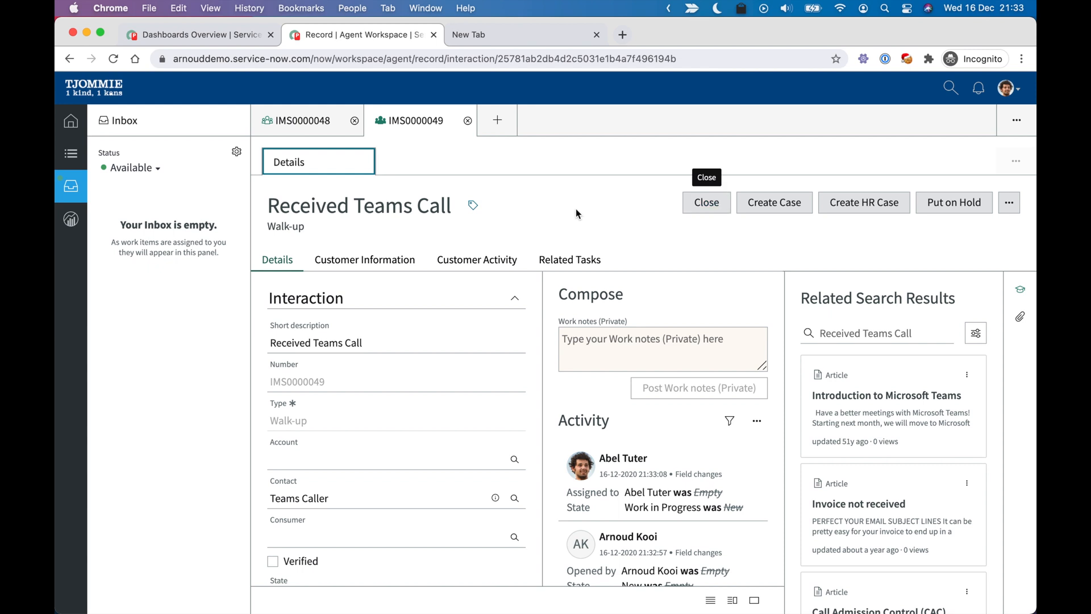
{"action": "mouse_move", "coordinate": [473, 206]}
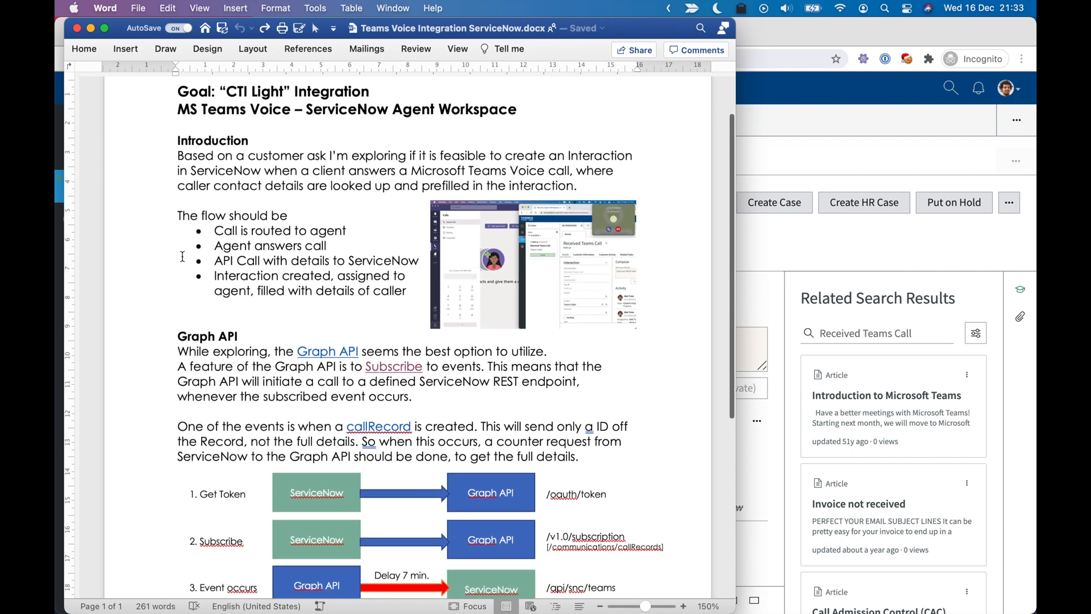
- Scroll the Teams Voice Integration document down to the Graph API flow diagram
{"action": "scroll", "scroll_direction": "down", "scroll_amount": 3}
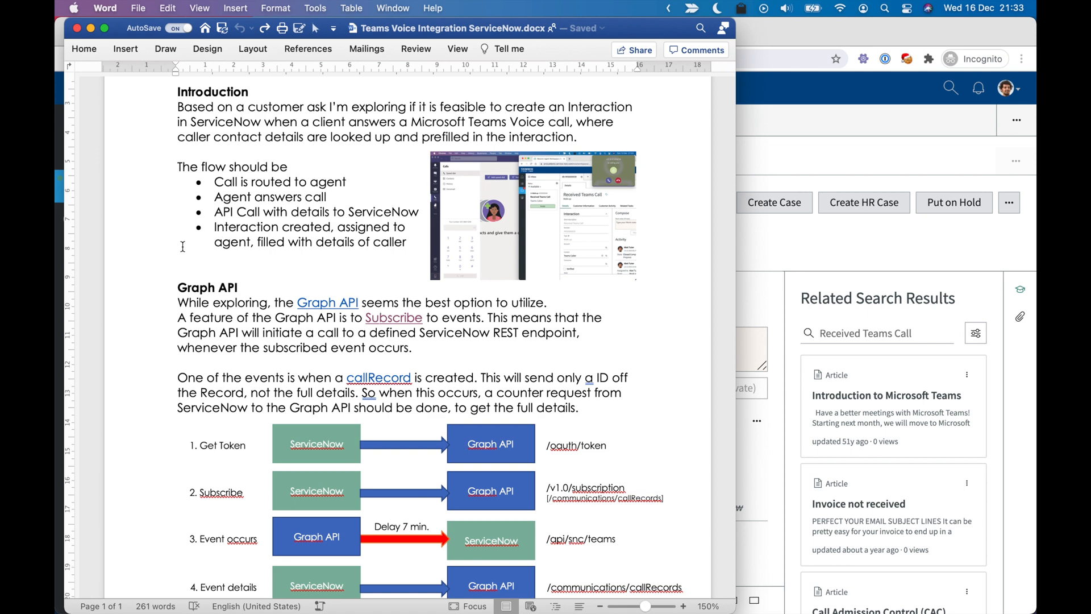
{"action": "scroll", "scroll_direction": "down", "scroll_amount": 3}
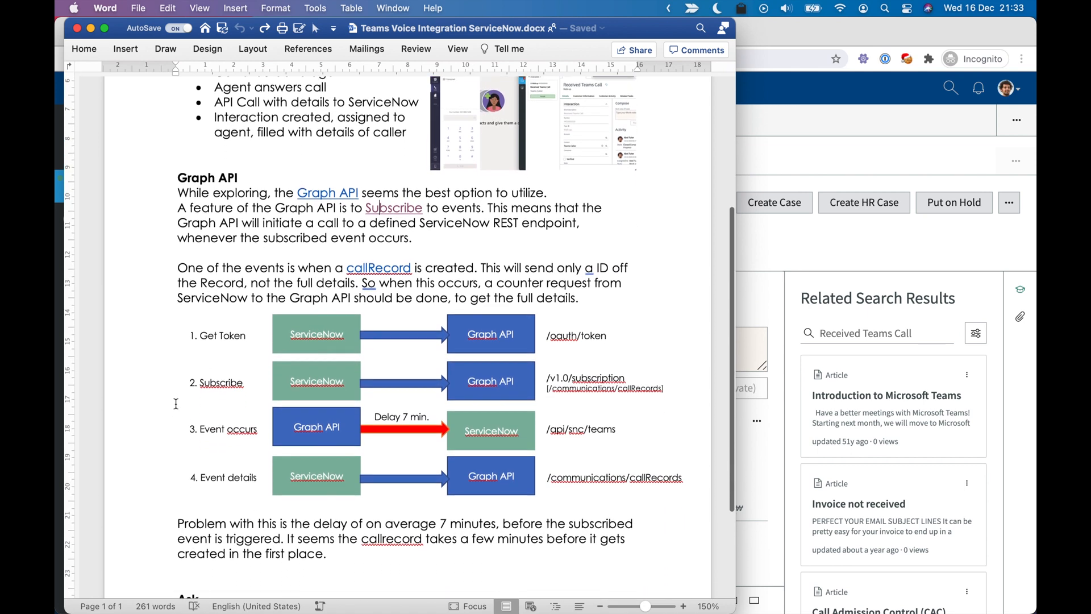
{"action": "scroll", "scroll_direction": "down", "scroll_amount": 3}
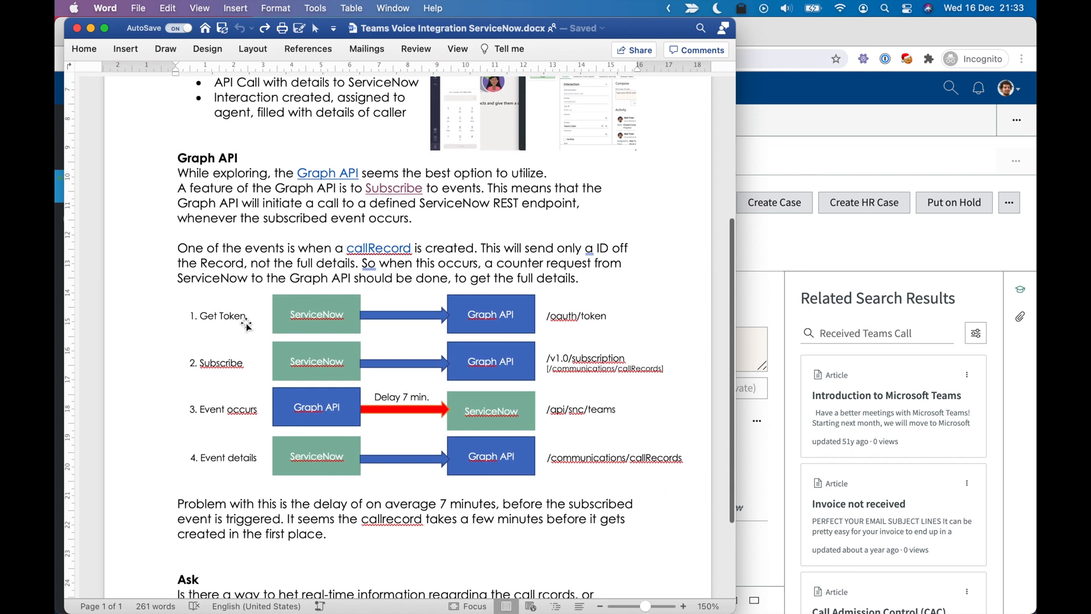
{"action": "mouse_move", "coordinate": [313, 373]}
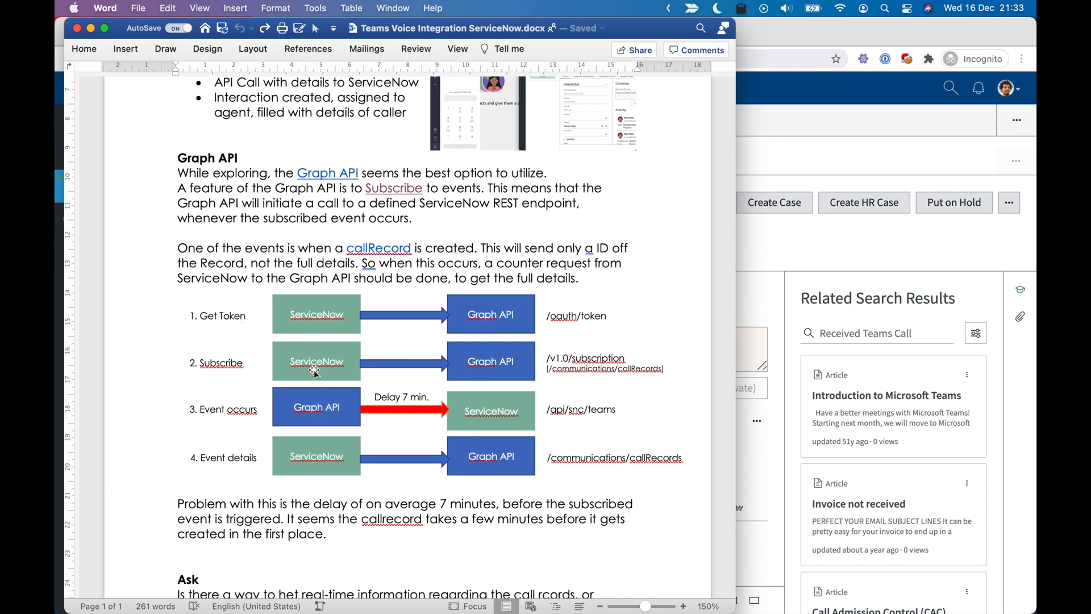
{"action": "mouse_move", "coordinate": [528, 370]}
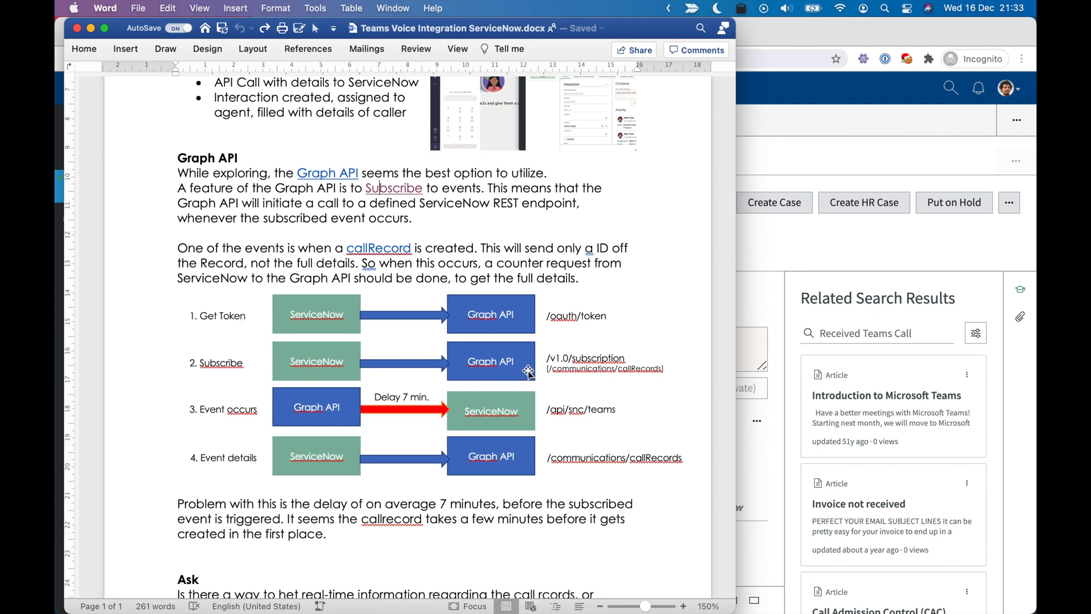
{"action": "mouse_move", "coordinate": [626, 372]}
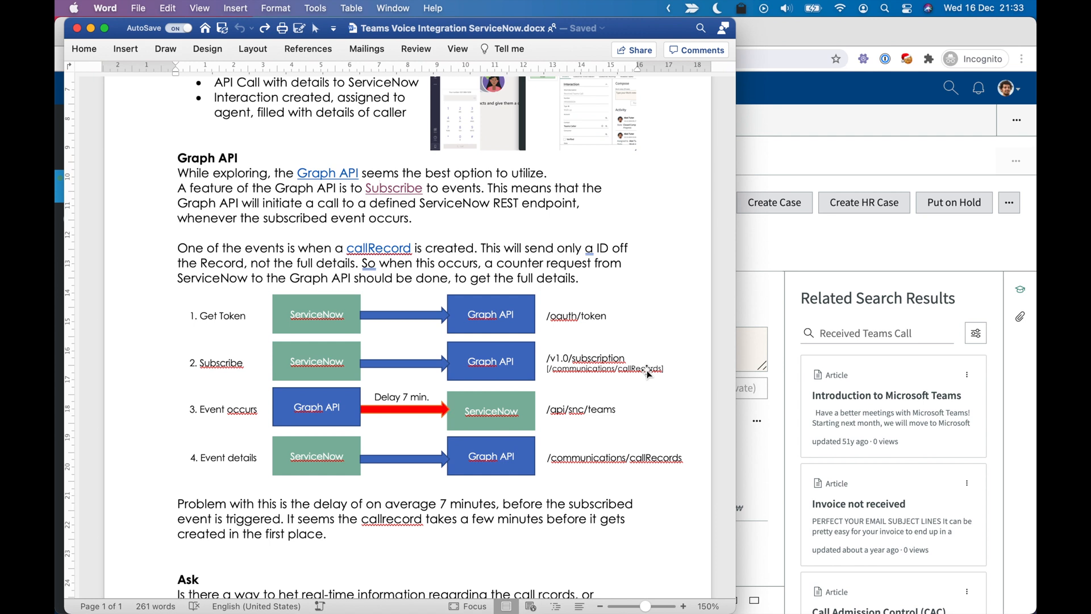
{"action": "mouse_move", "coordinate": [633, 348]}
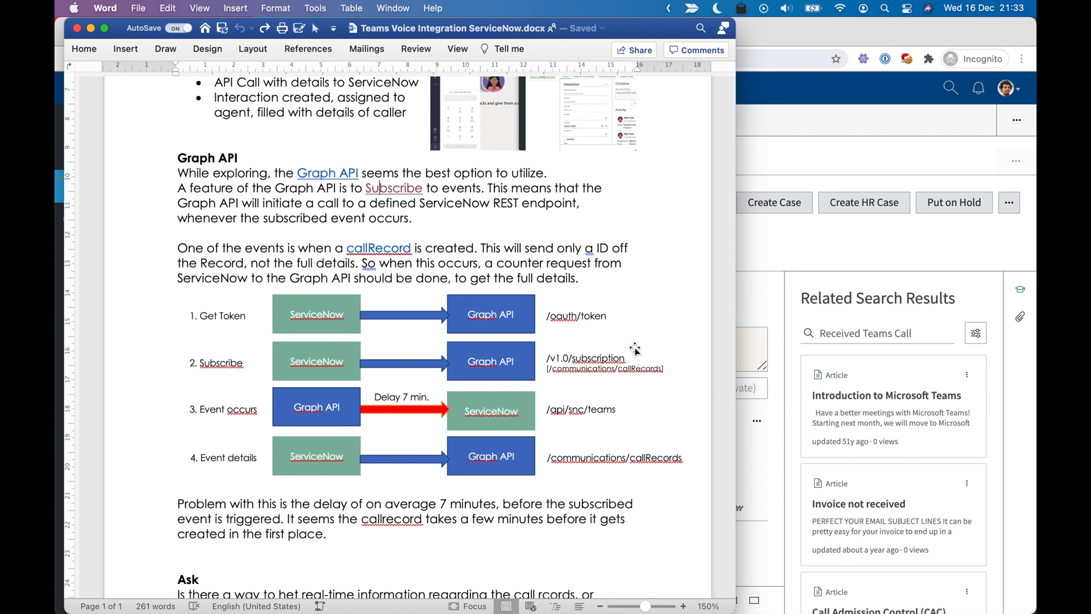
{"action": "mouse_move", "coordinate": [308, 412]}
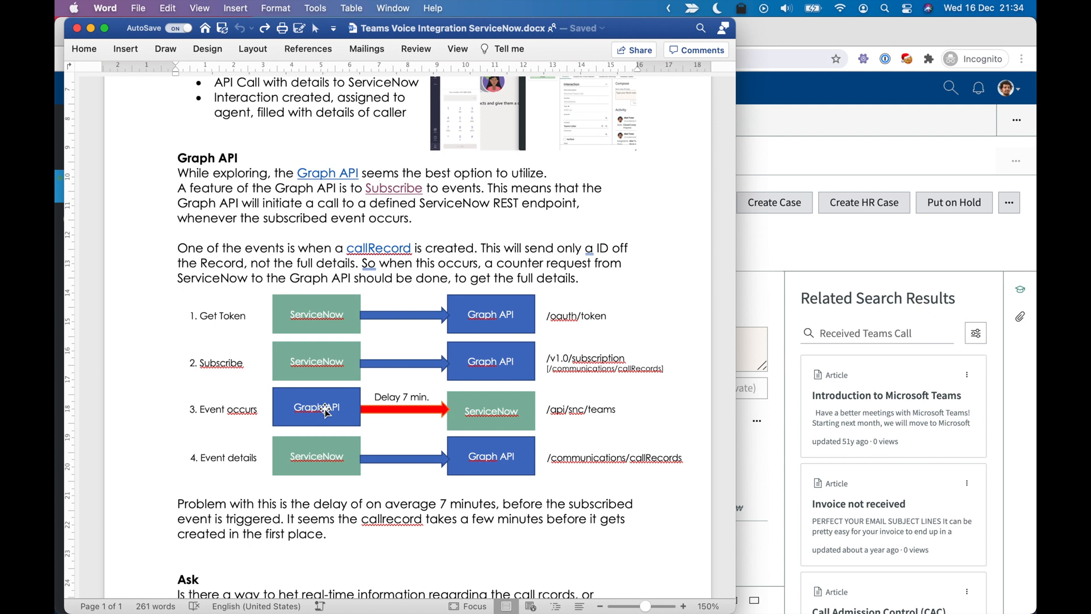
{"action": "mouse_move", "coordinate": [361, 466]}
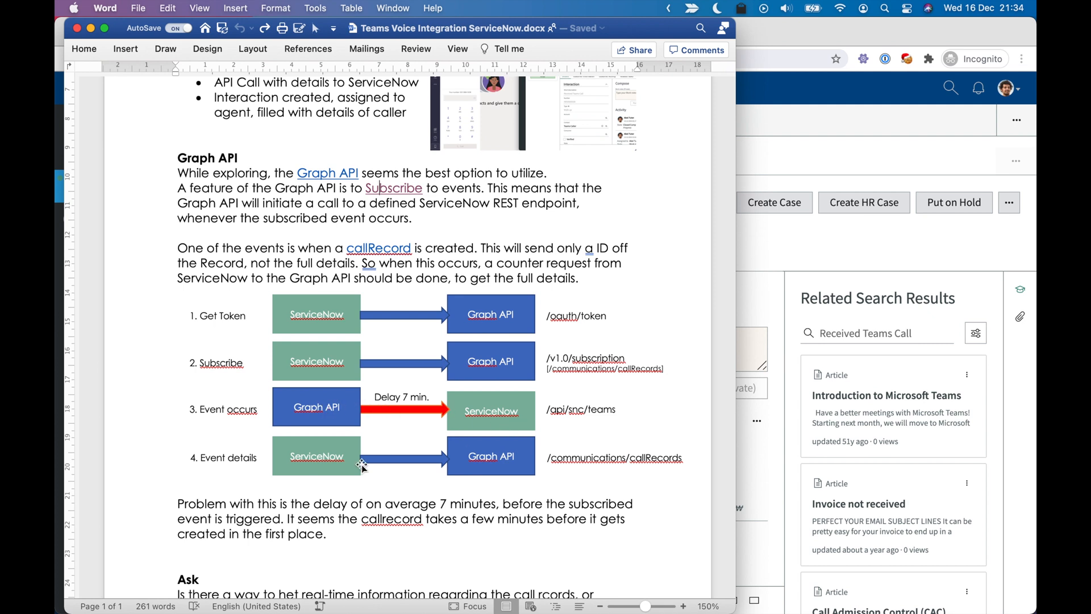
{"action": "mouse_move", "coordinate": [527, 446]}
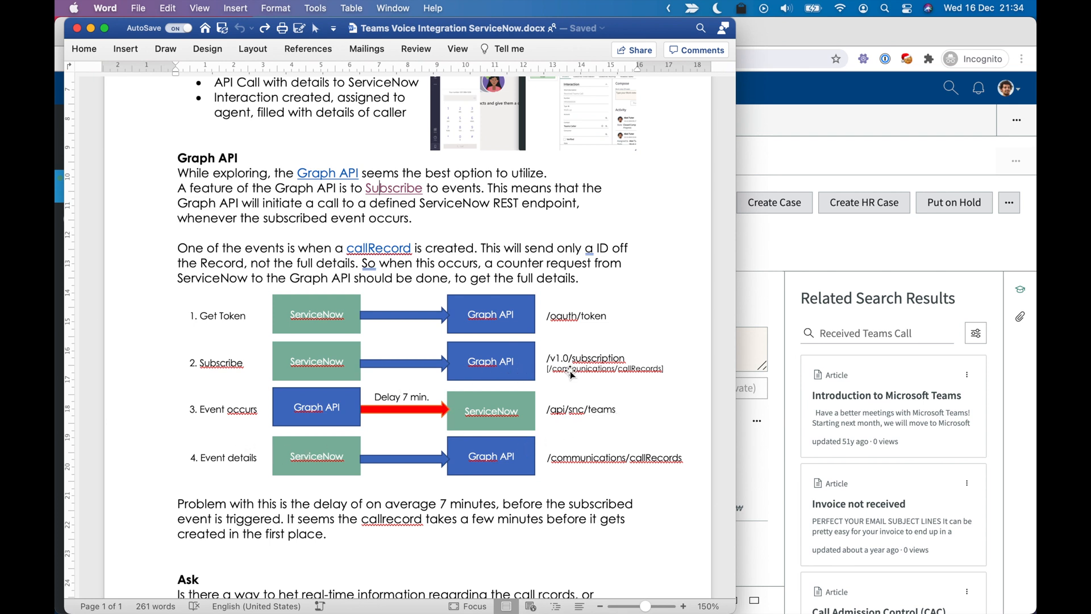
{"action": "mouse_move", "coordinate": [494, 418]}
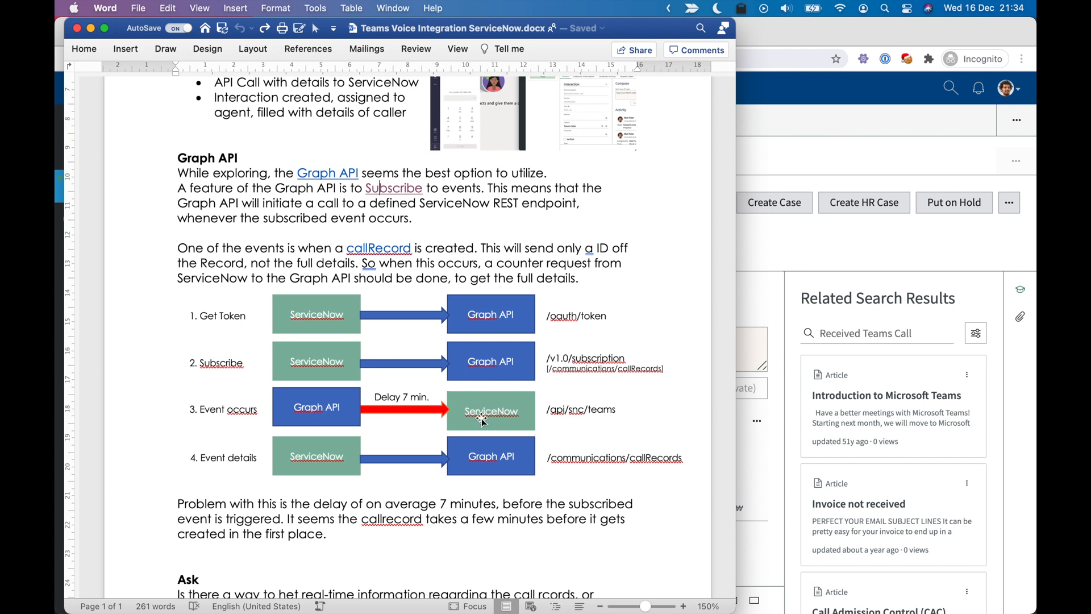
{"action": "mouse_move", "coordinate": [331, 462]}
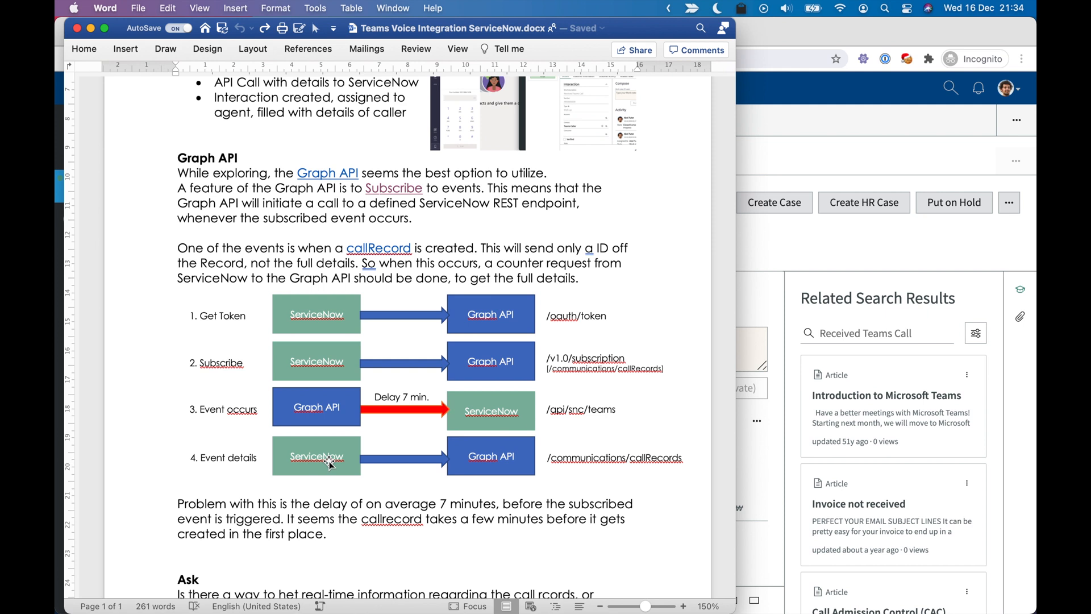
{"action": "mouse_move", "coordinate": [643, 487]}
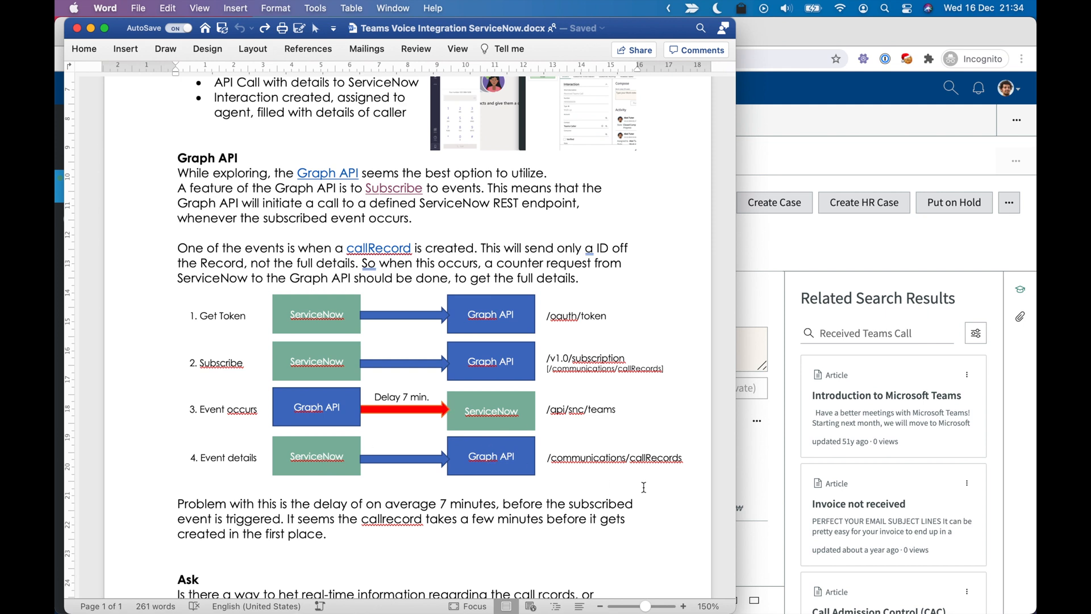
{"action": "mouse_move", "coordinate": [600, 446]}
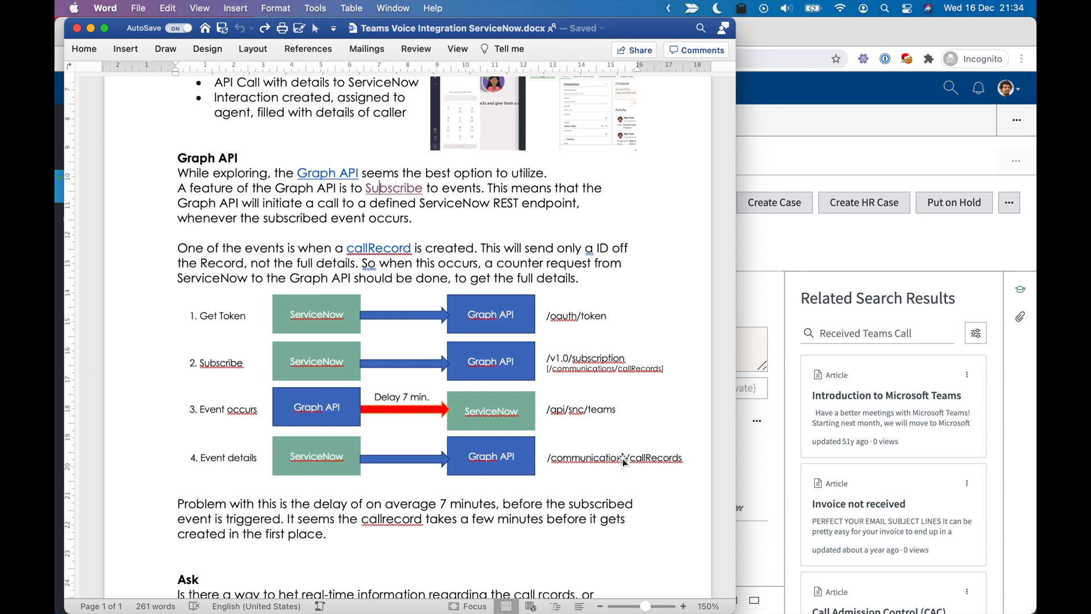
{"action": "mouse_move", "coordinate": [564, 442]}
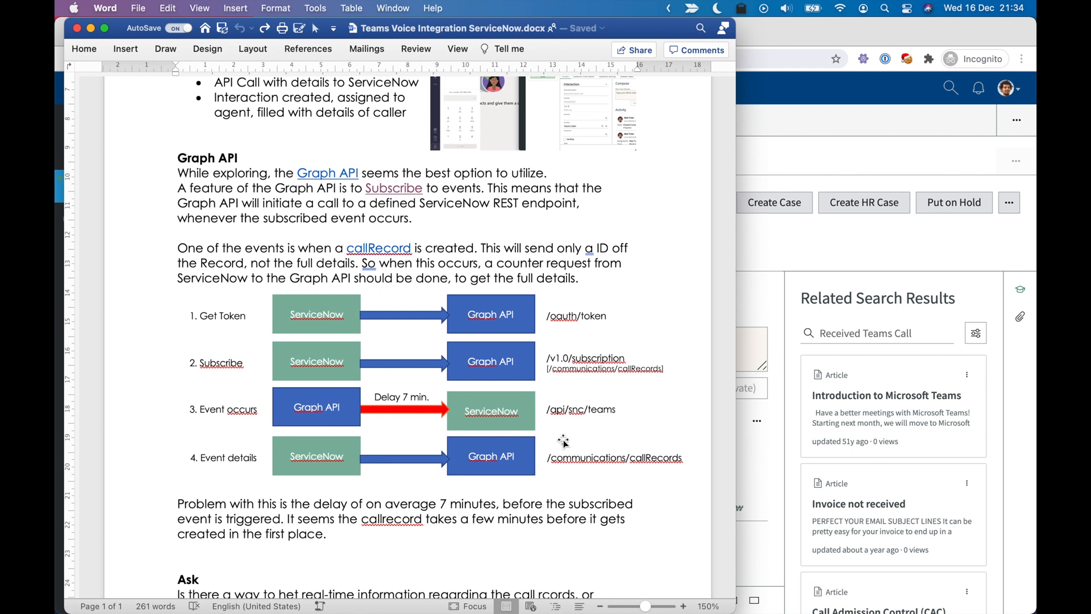
{"action": "mouse_move", "coordinate": [496, 469]}
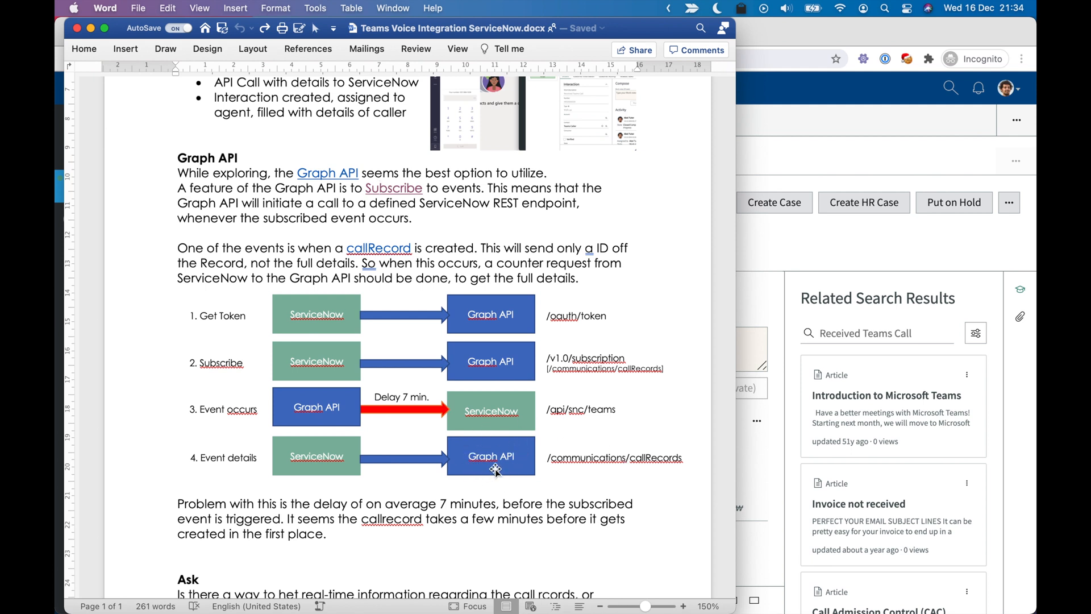
{"action": "mouse_move", "coordinate": [492, 462]}
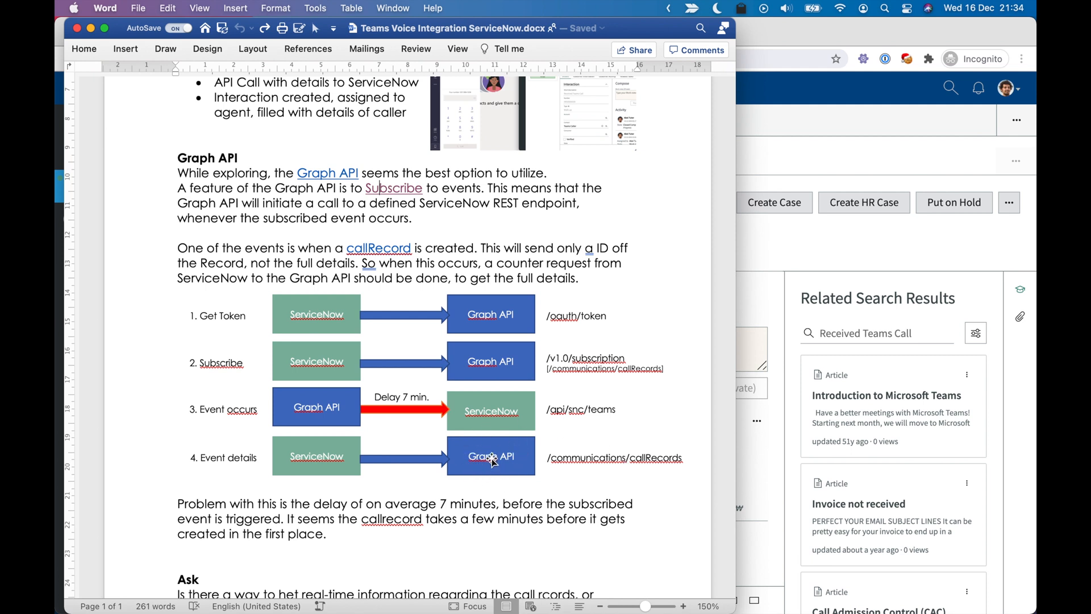
- Scroll down to reveal the Ask question about real-time call records
{"action": "scroll", "scroll_direction": "down", "scroll_amount": 3}
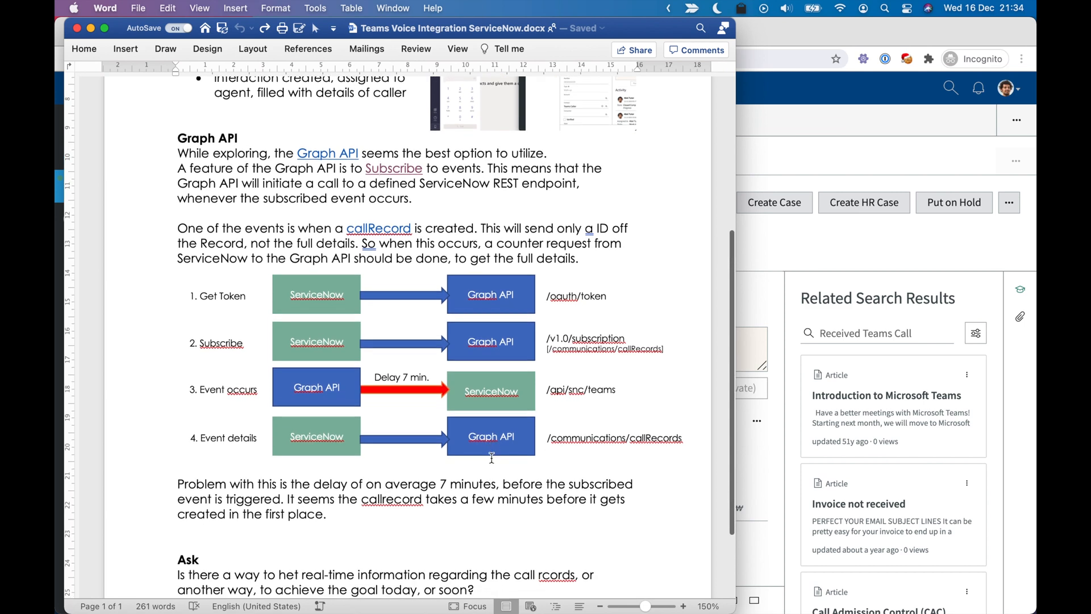
{"action": "mouse_move", "coordinate": [490, 403]}
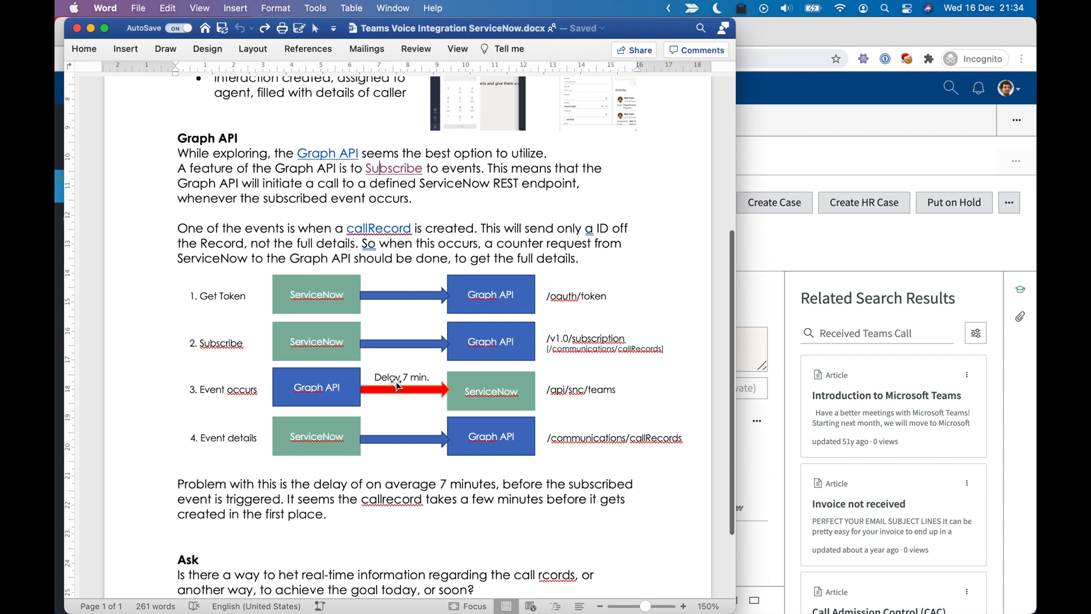
{"action": "mouse_move", "coordinate": [332, 372]}
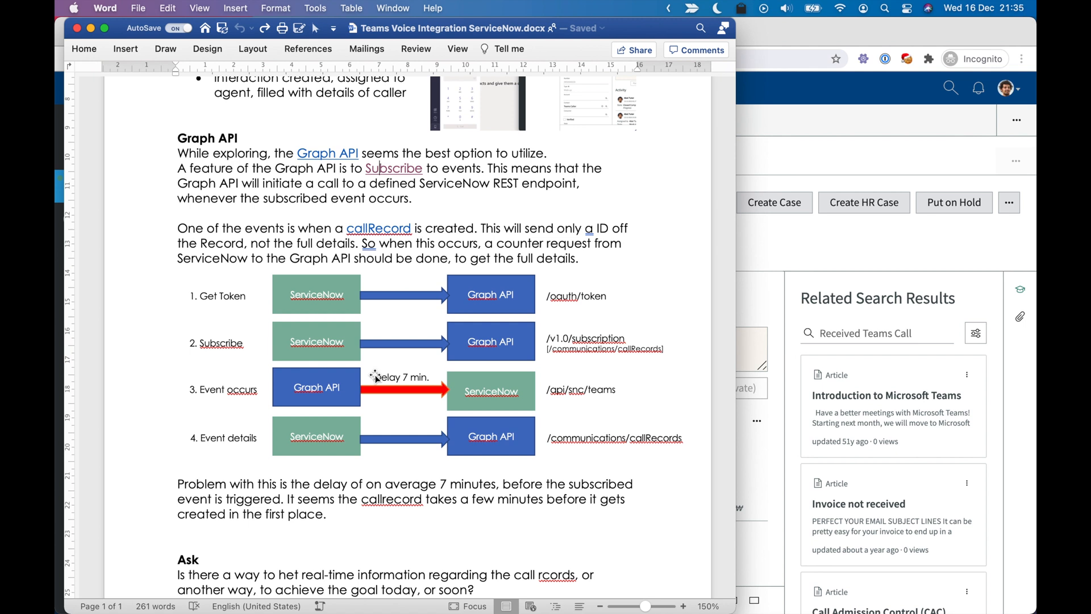
{"action": "mouse_move", "coordinate": [341, 386]}
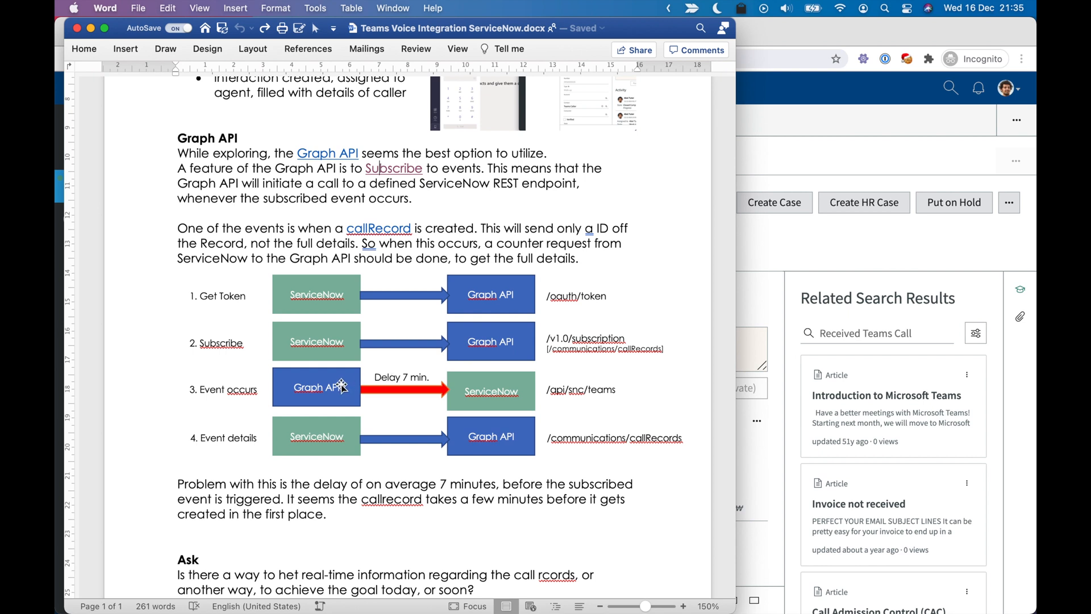
{"action": "mouse_move", "coordinate": [501, 399]}
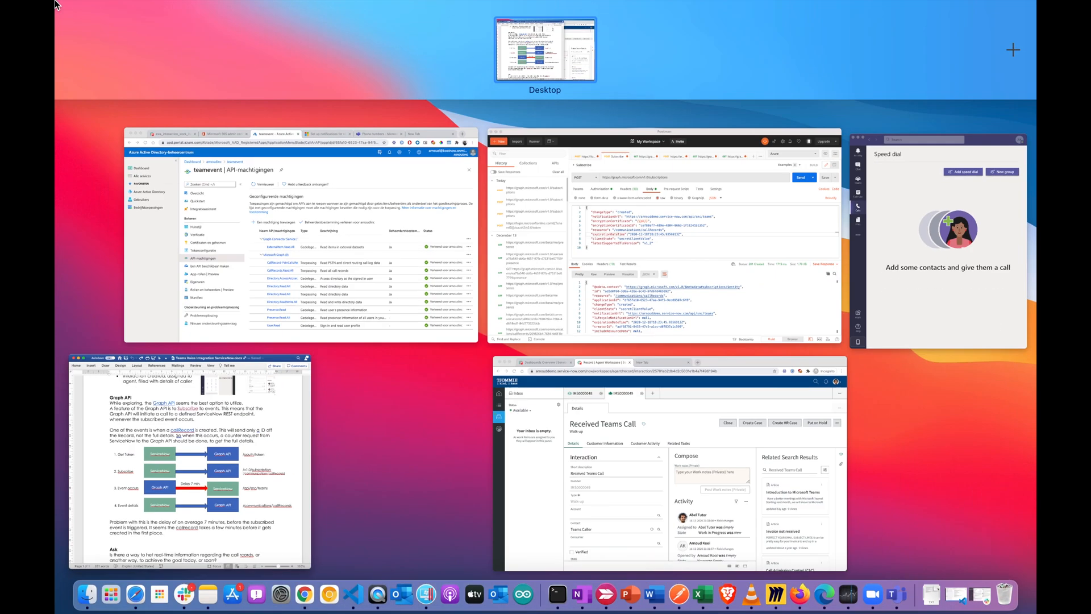
- In Postman, view the OAuth token response and highlight the callRecords subscription resource
{"action": "left_click", "coordinate": [666, 240]}
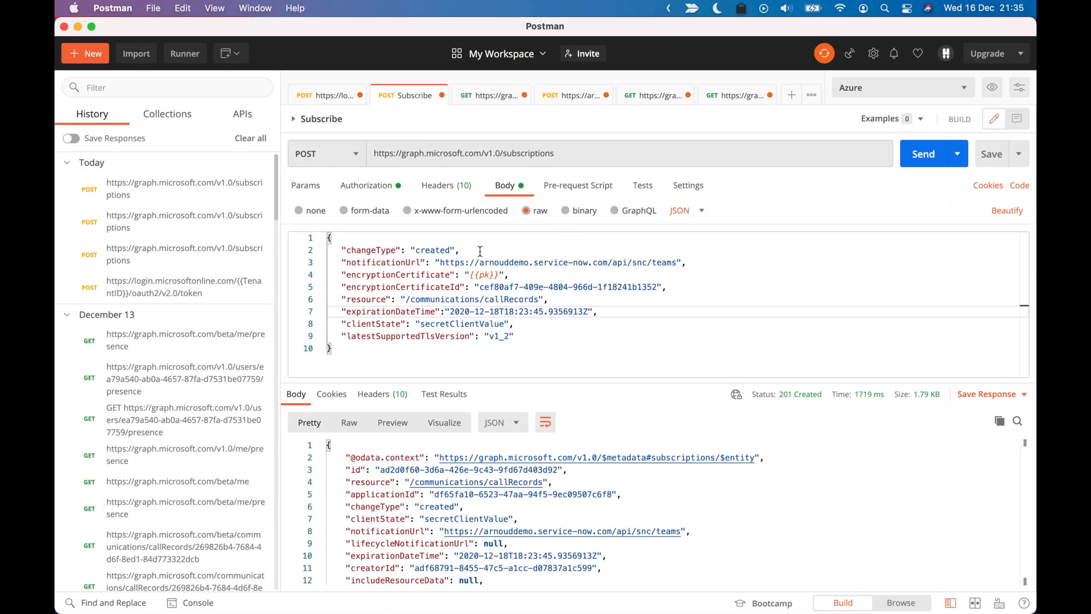
{"action": "mouse_move", "coordinate": [318, 96]}
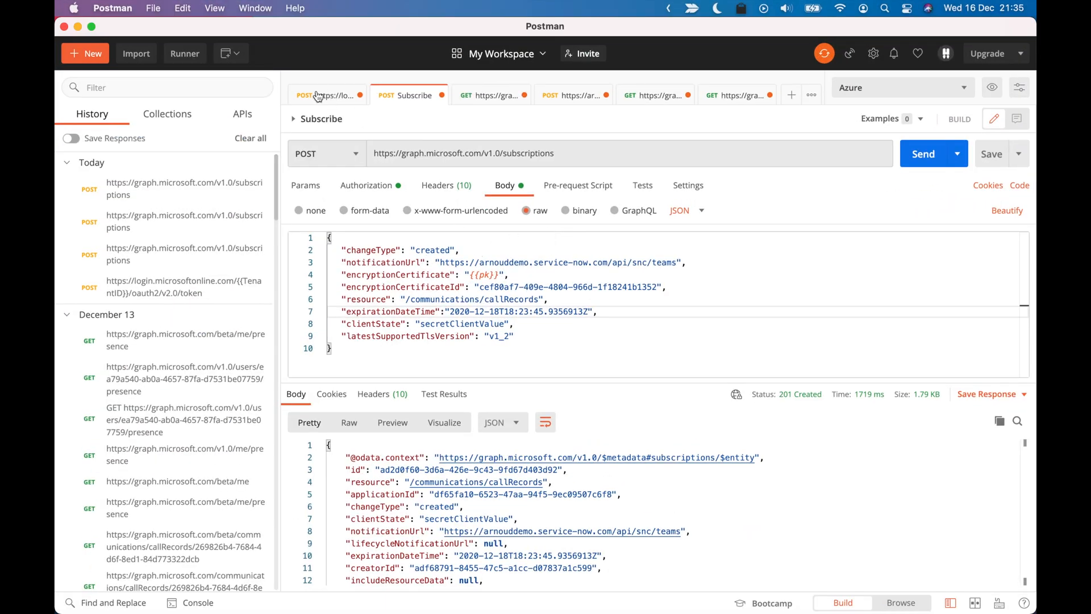
{"action": "left_click", "coordinate": [328, 95]}
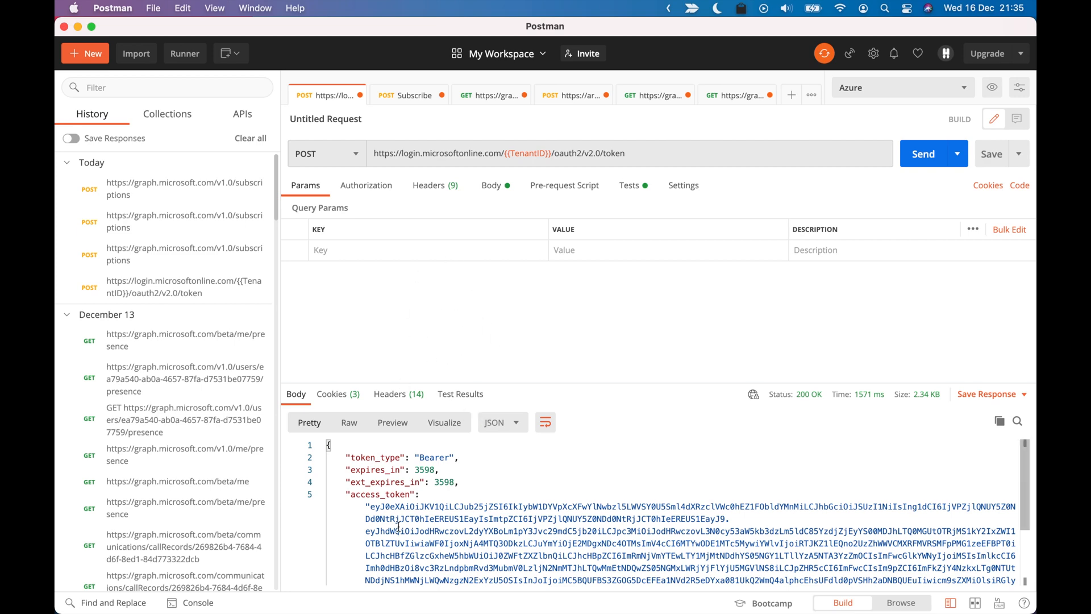
{"action": "left_click", "coordinate": [409, 95]}
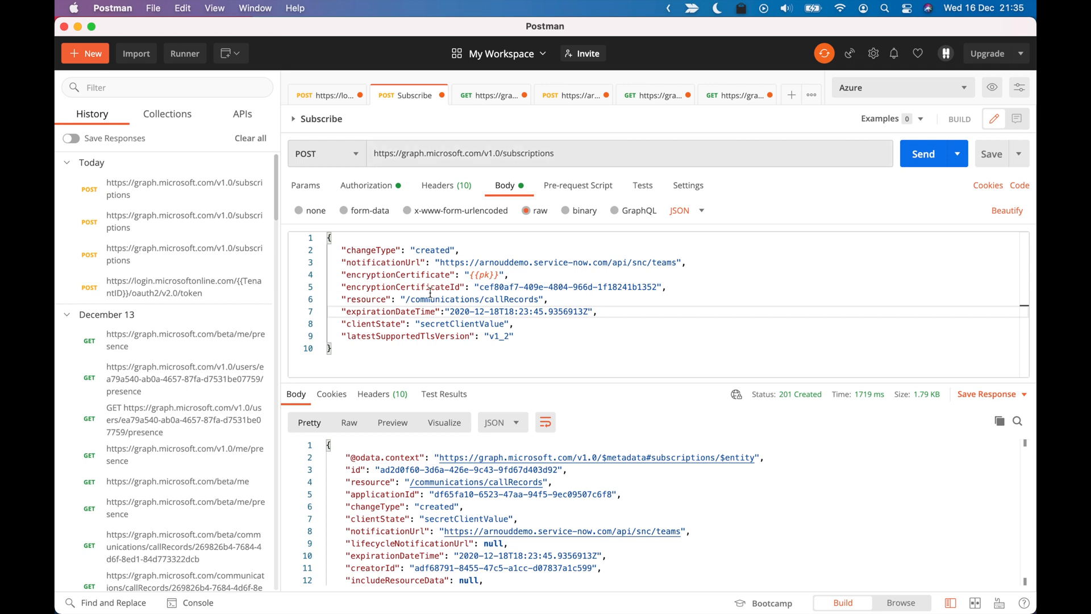
{"action": "mouse_move", "coordinate": [409, 298]}
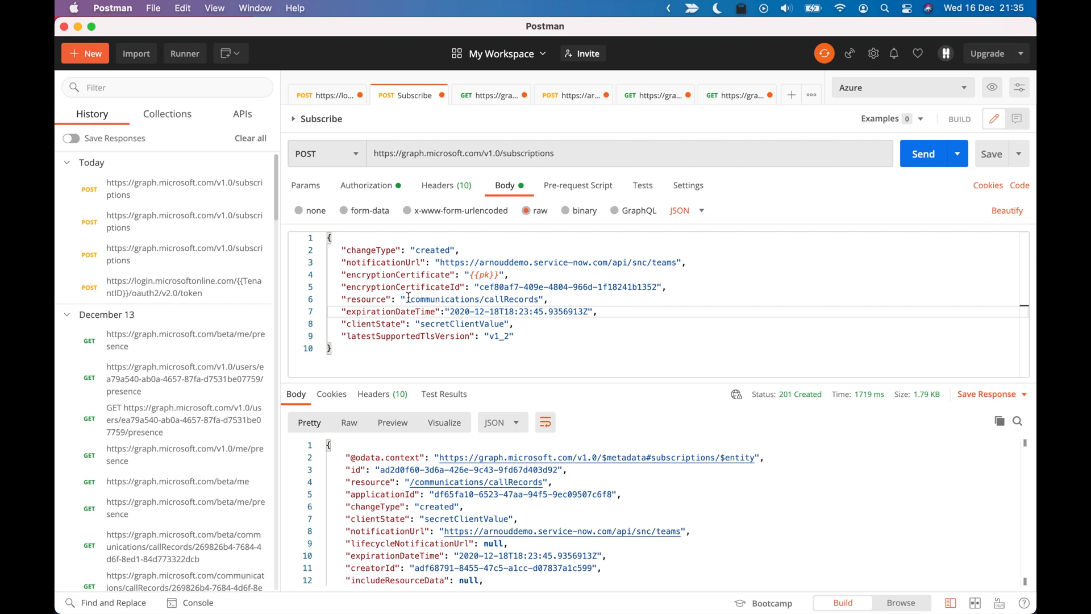
{"action": "double_click", "coordinate": [475, 298]}
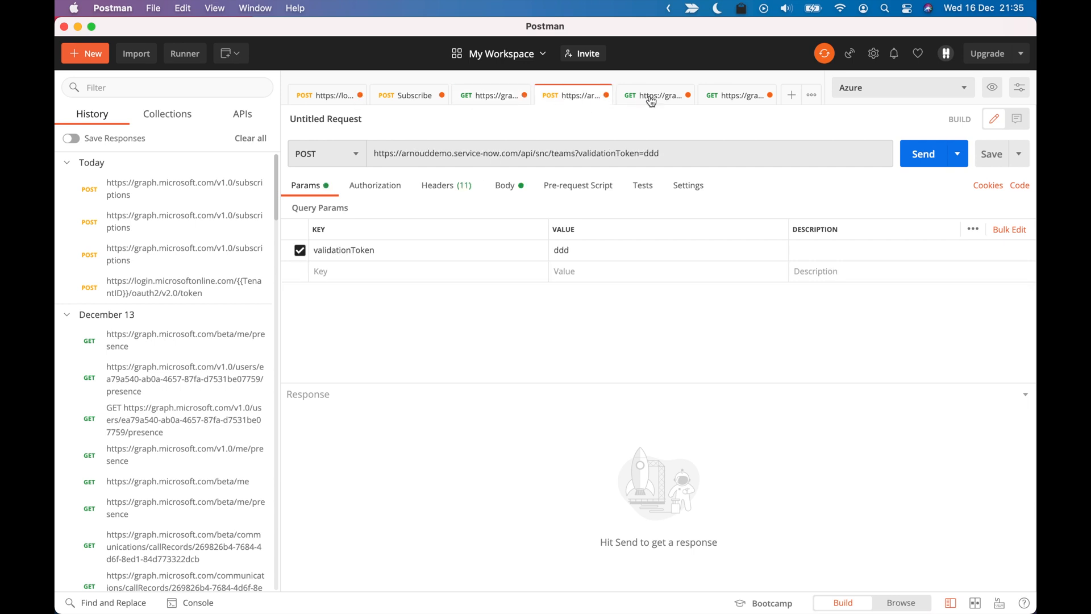
- Send the GET for a specific callRecord and scroll through its organizer and phone details
{"action": "left_click", "coordinate": [654, 95]}
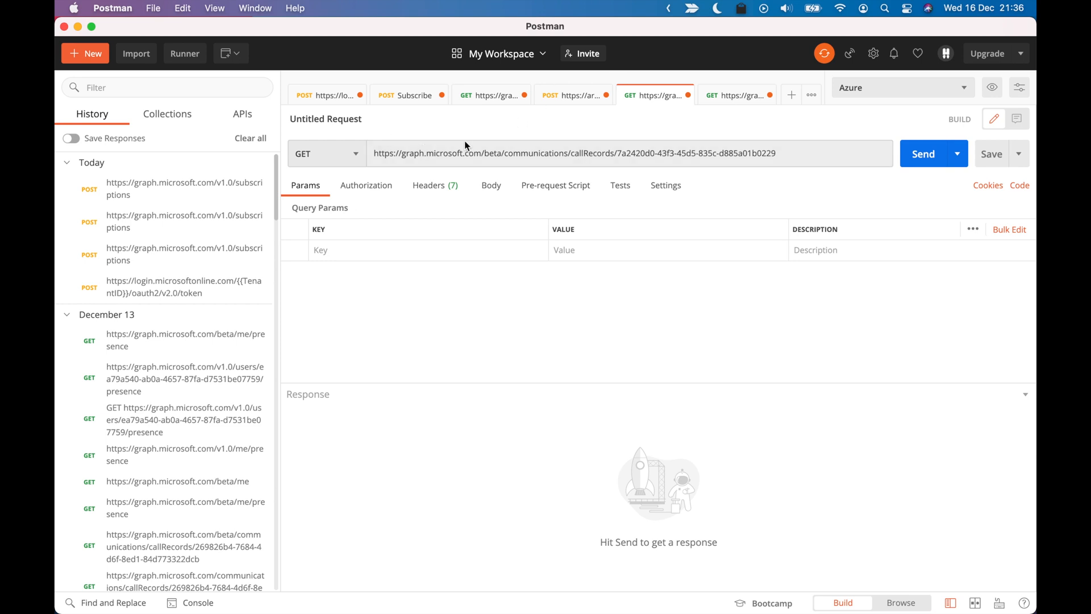
{"action": "mouse_move", "coordinate": [924, 152]}
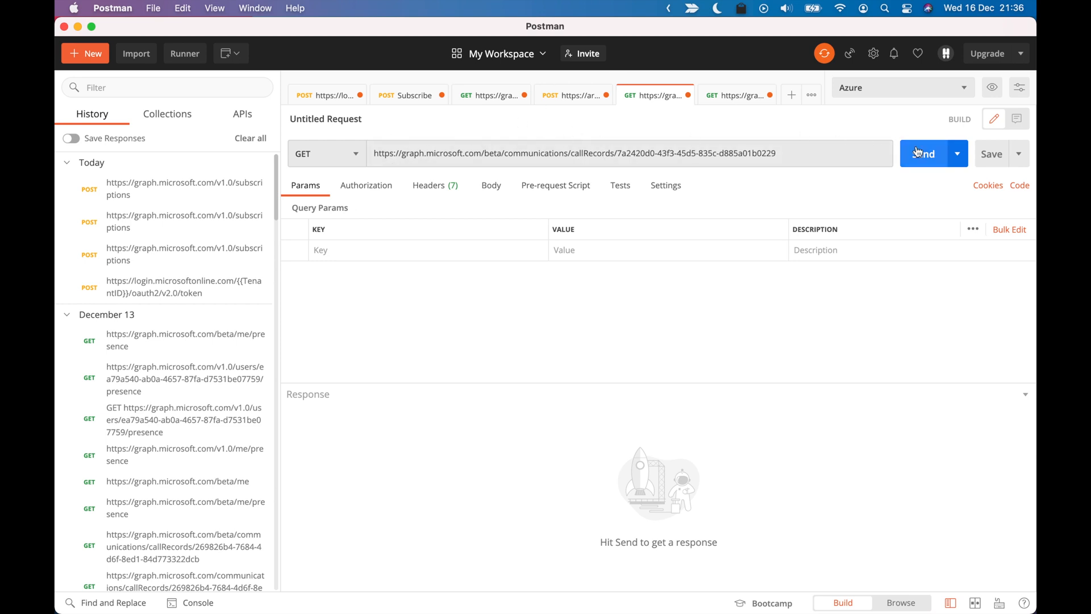
{"action": "left_click", "coordinate": [928, 153]}
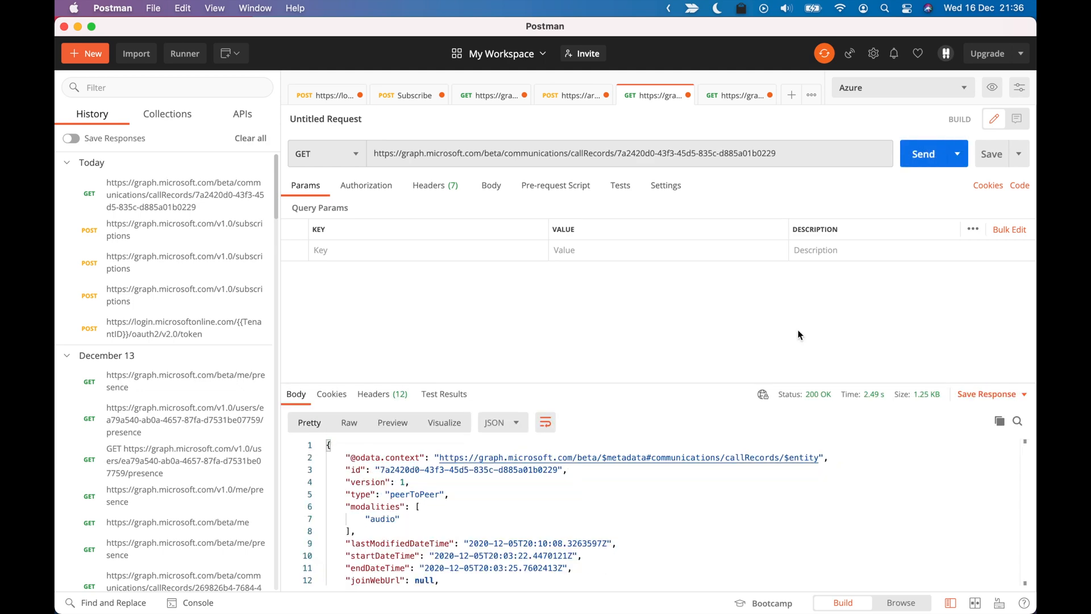
{"action": "scroll", "scroll_direction": "down", "scroll_amount": 3}
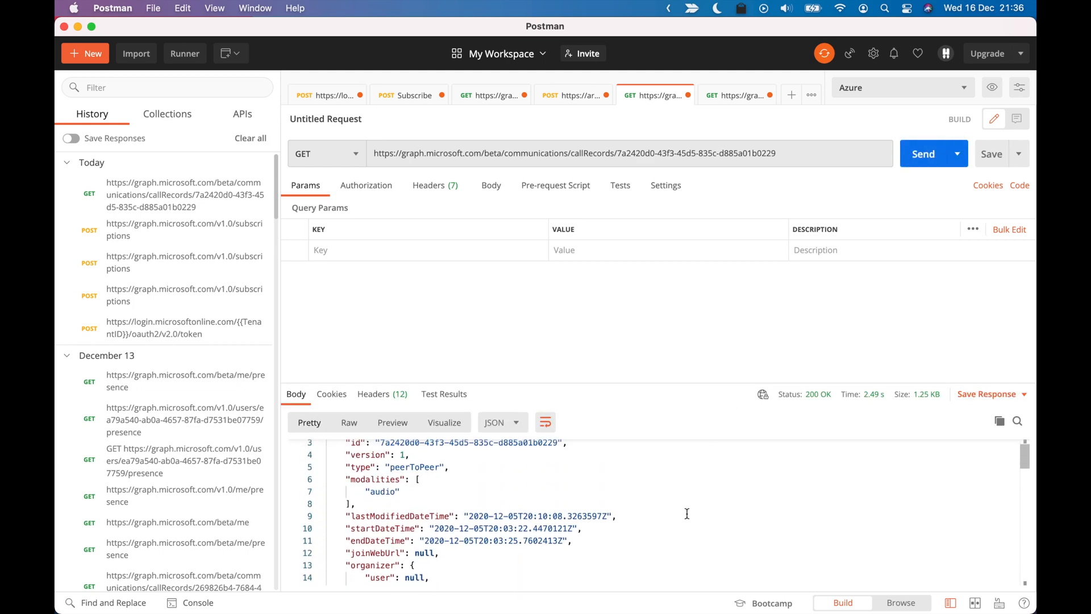
{"action": "scroll", "scroll_direction": "down", "scroll_amount": 3}
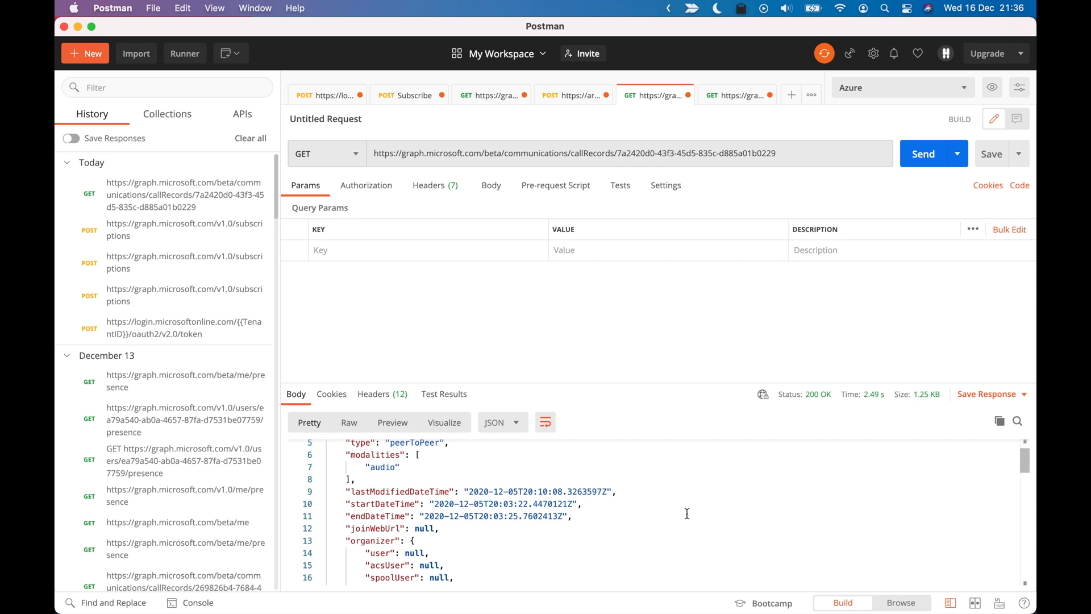
{"action": "mouse_move", "coordinate": [495, 105]}
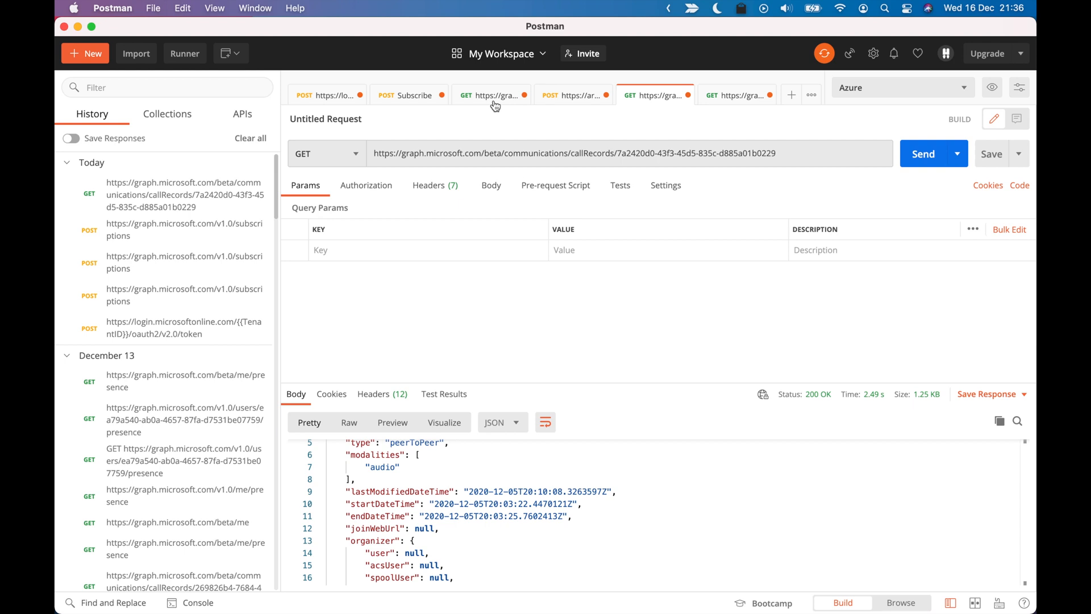
{"action": "scroll", "scroll_direction": "down", "scroll_amount": 3}
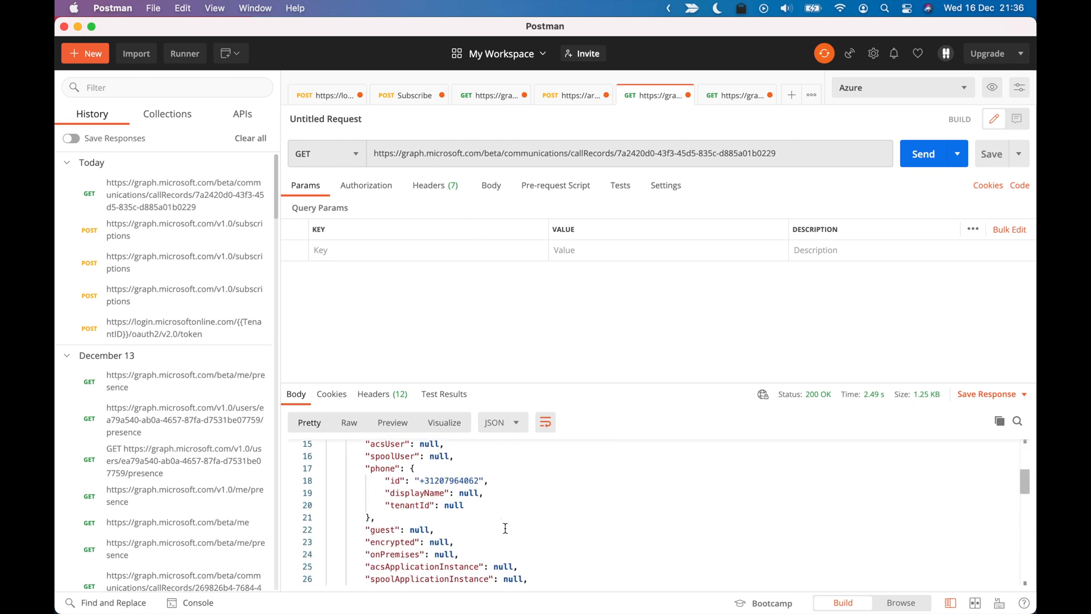
{"action": "scroll", "scroll_direction": "down", "scroll_amount": 3}
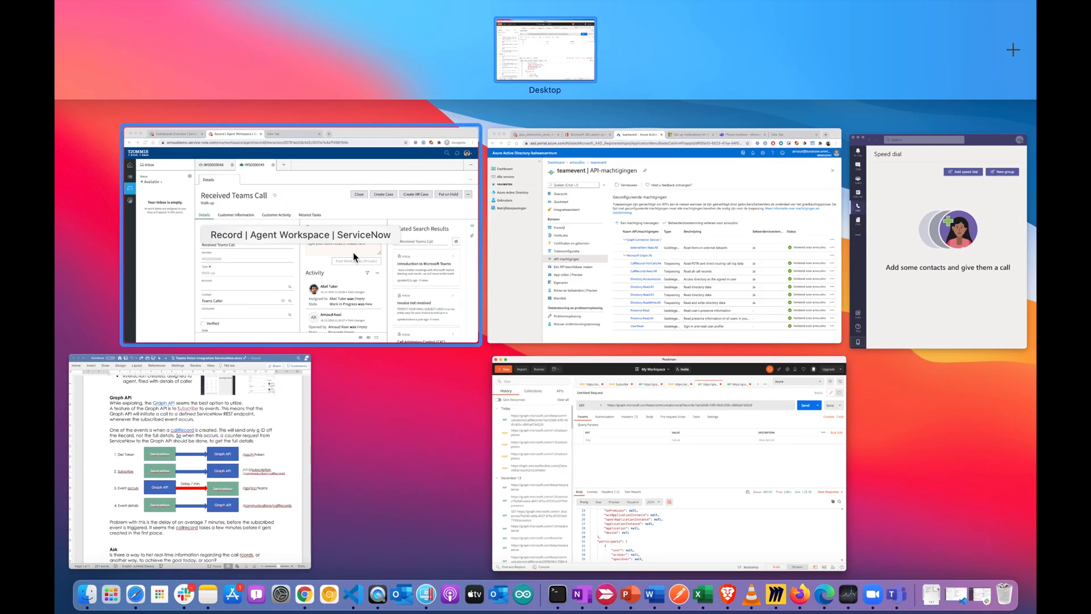
- View the Received Teams Call interaction, then switch to the teamevent app's API permissions
{"action": "left_click", "coordinate": [300, 244]}
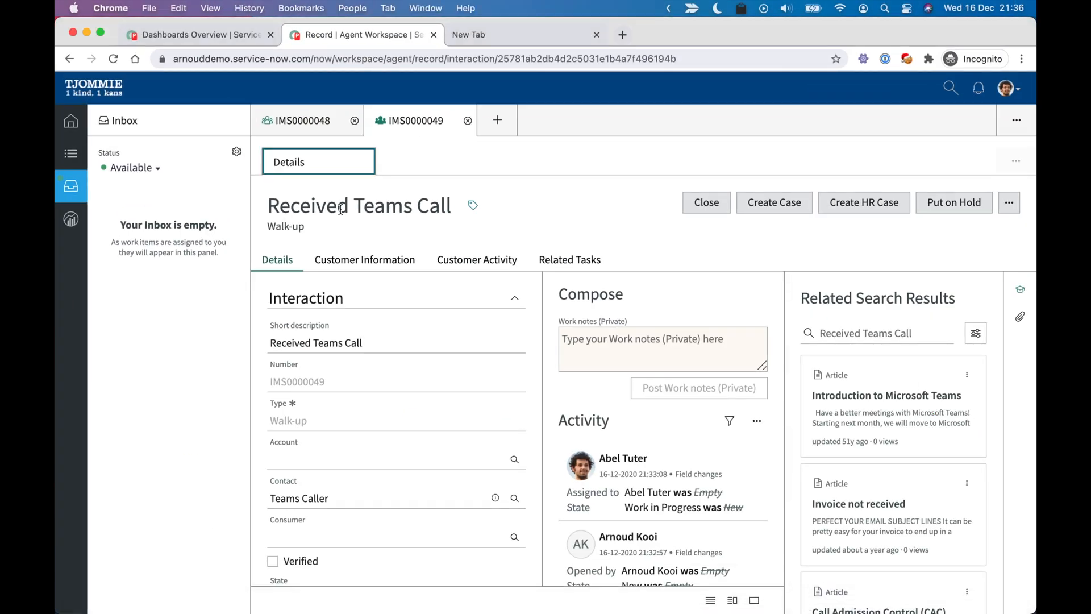
{"action": "mouse_move", "coordinate": [407, 186]}
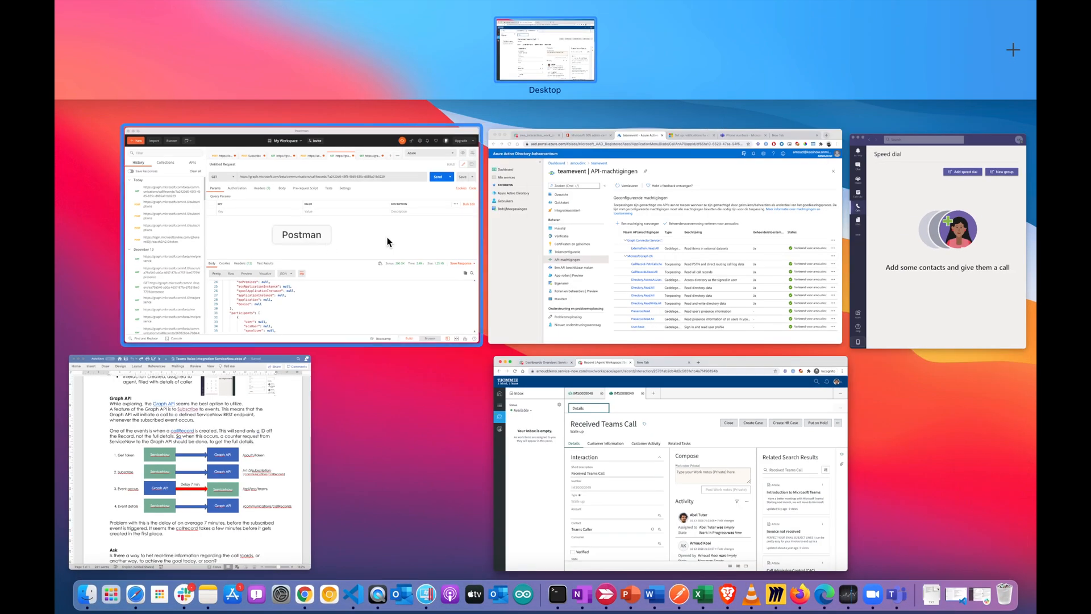
{"action": "mouse_move", "coordinate": [487, 282]}
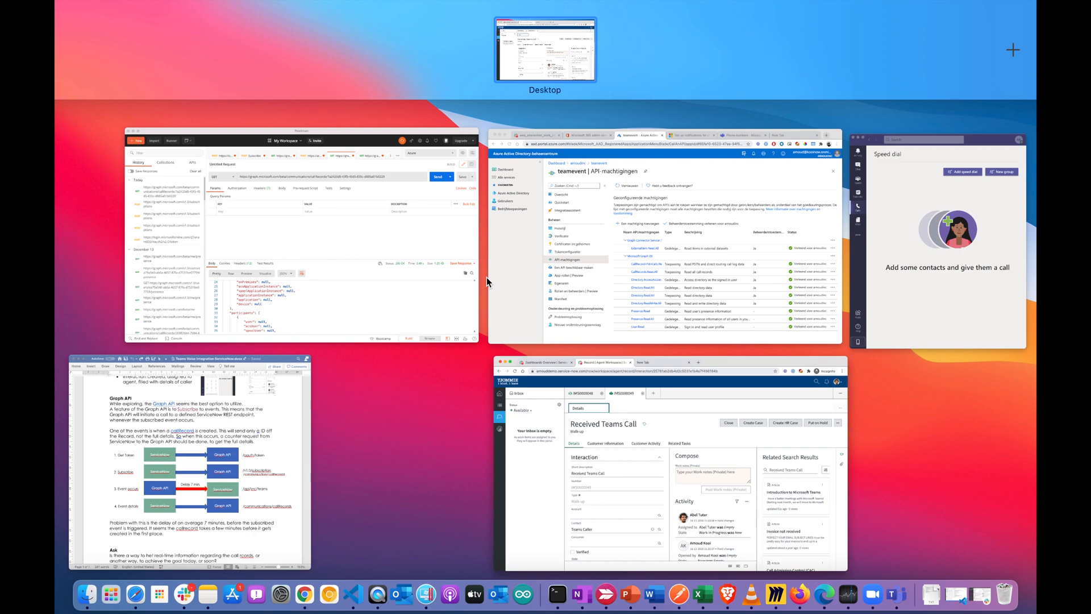
{"action": "left_click", "coordinate": [657, 240]}
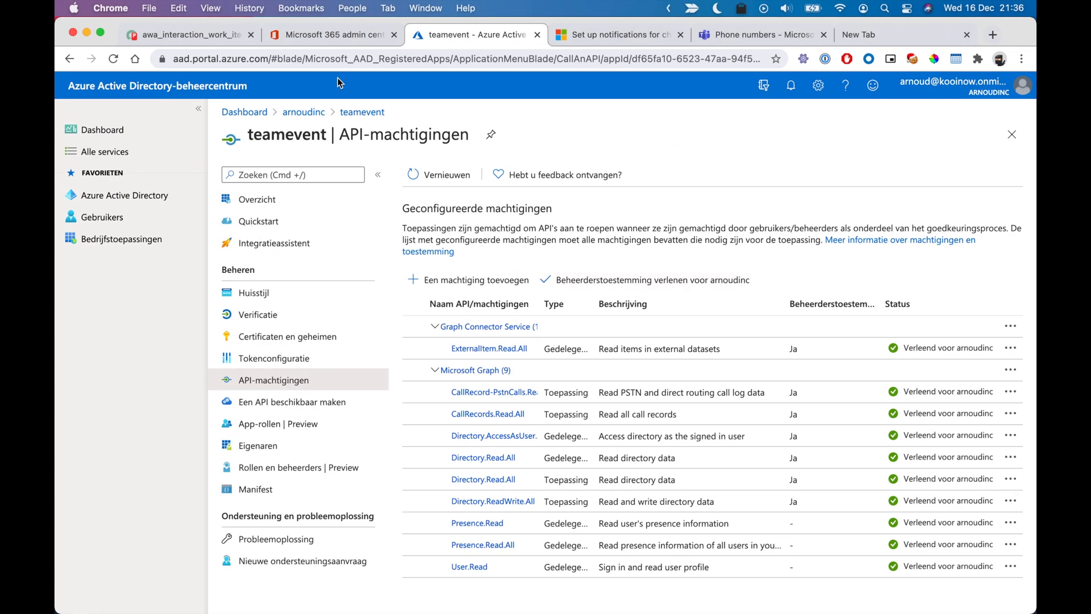
{"action": "mouse_move", "coordinate": [518, 66]}
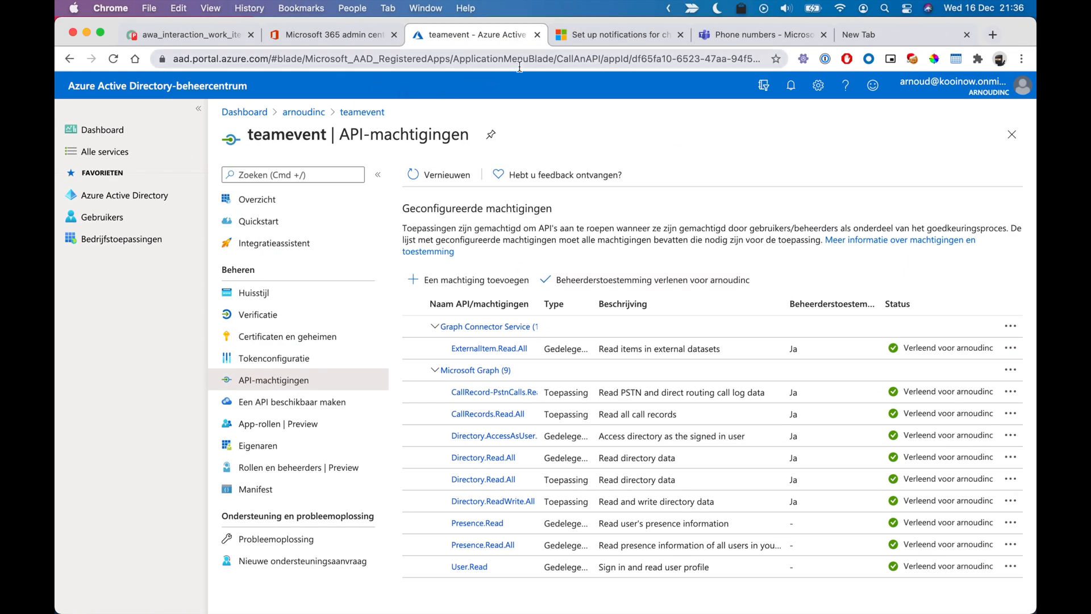
{"action": "mouse_move", "coordinate": [515, 436]}
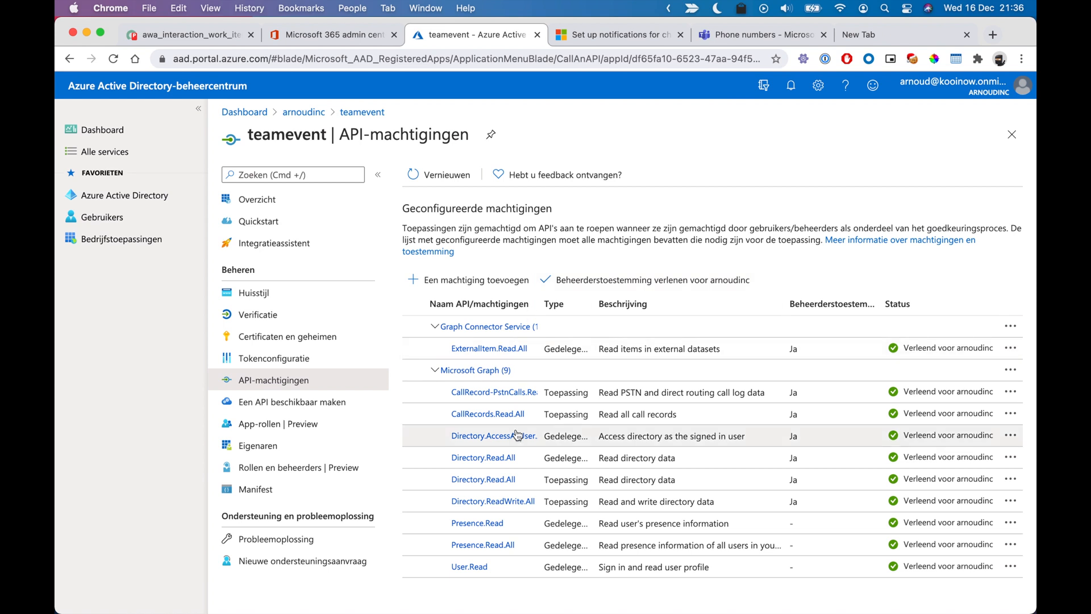
{"action": "mouse_move", "coordinate": [515, 407]}
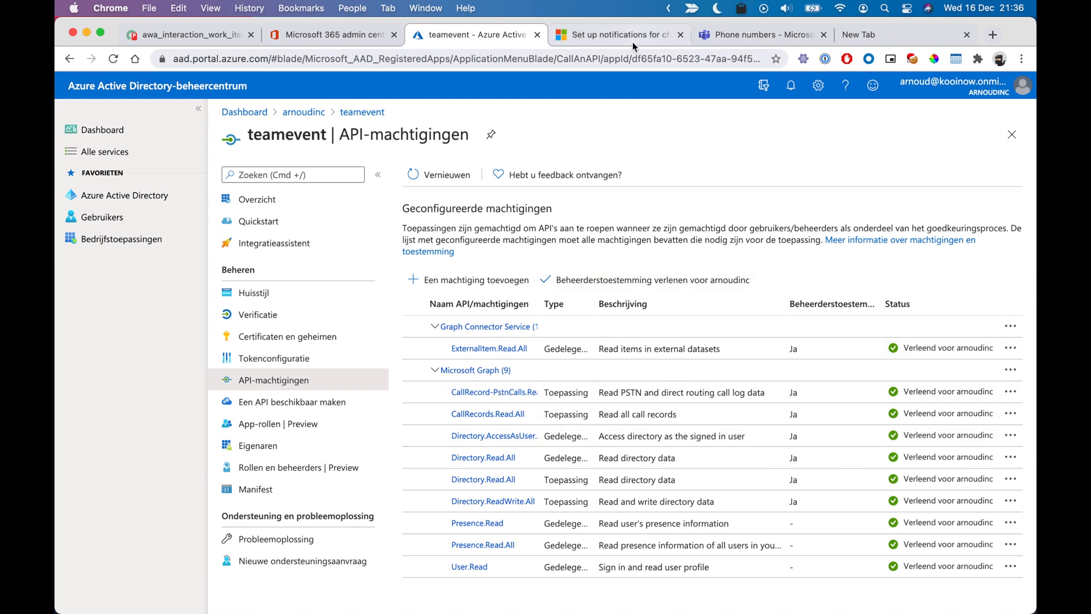
{"action": "mouse_move", "coordinate": [620, 34]}
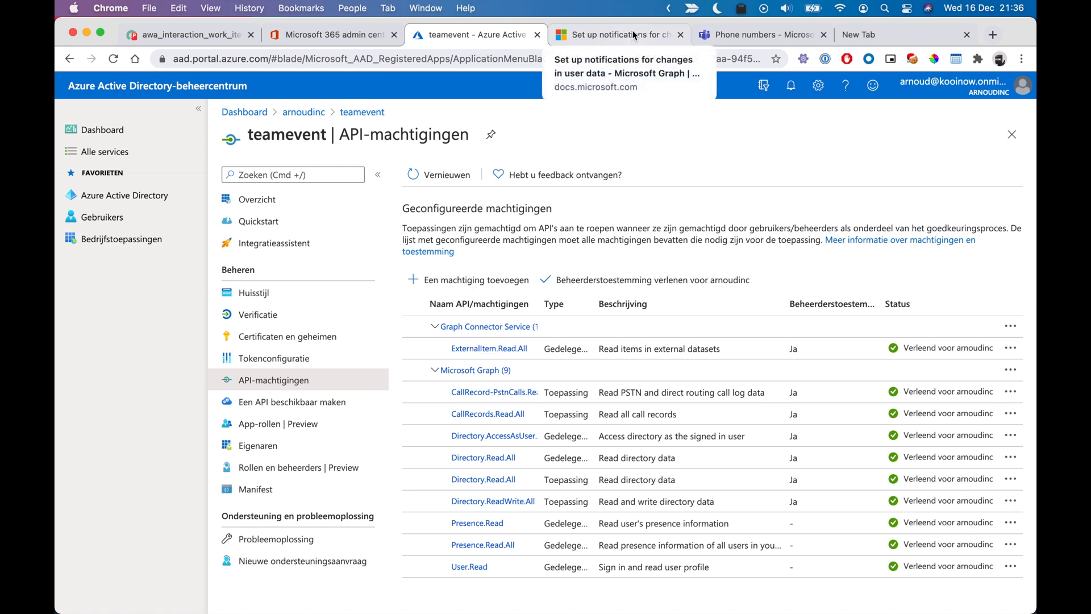
- Switch to the 'Set up notifications for changes' Graph documentation tab
{"action": "left_click", "coordinate": [618, 34]}
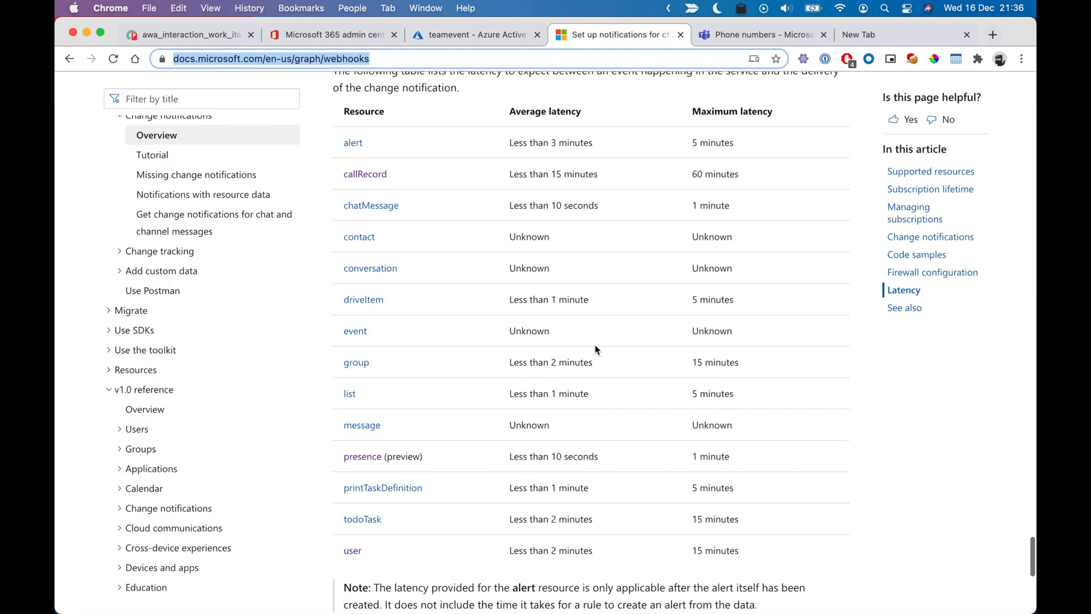
- Scroll the Graph docs page to the Latency table with callRecord's latencies
{"action": "scroll", "scroll_direction": "down", "scroll_amount": 3}
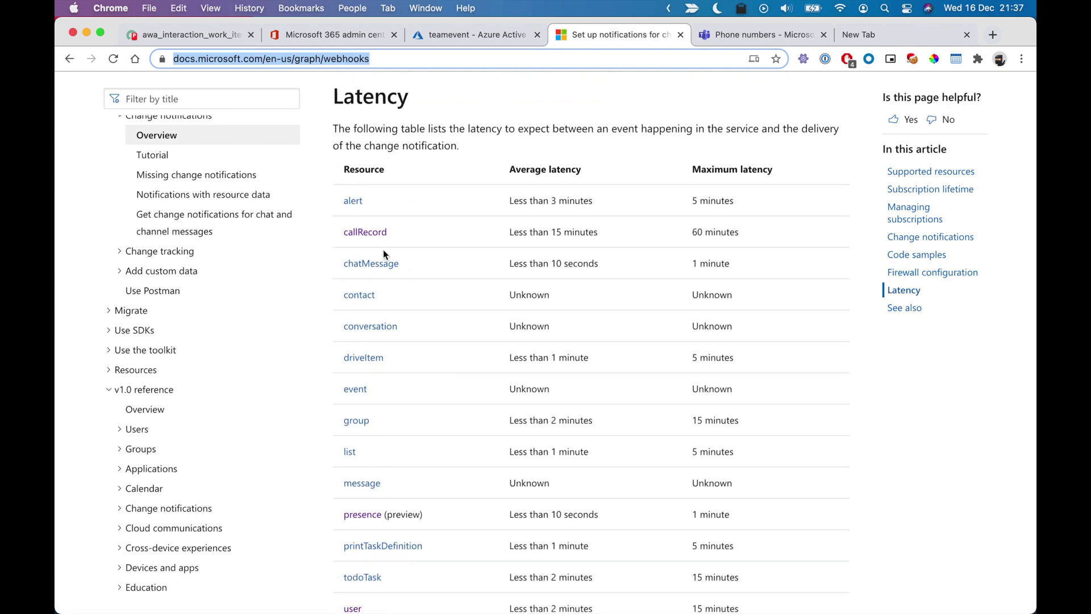
{"action": "mouse_move", "coordinate": [335, 238]}
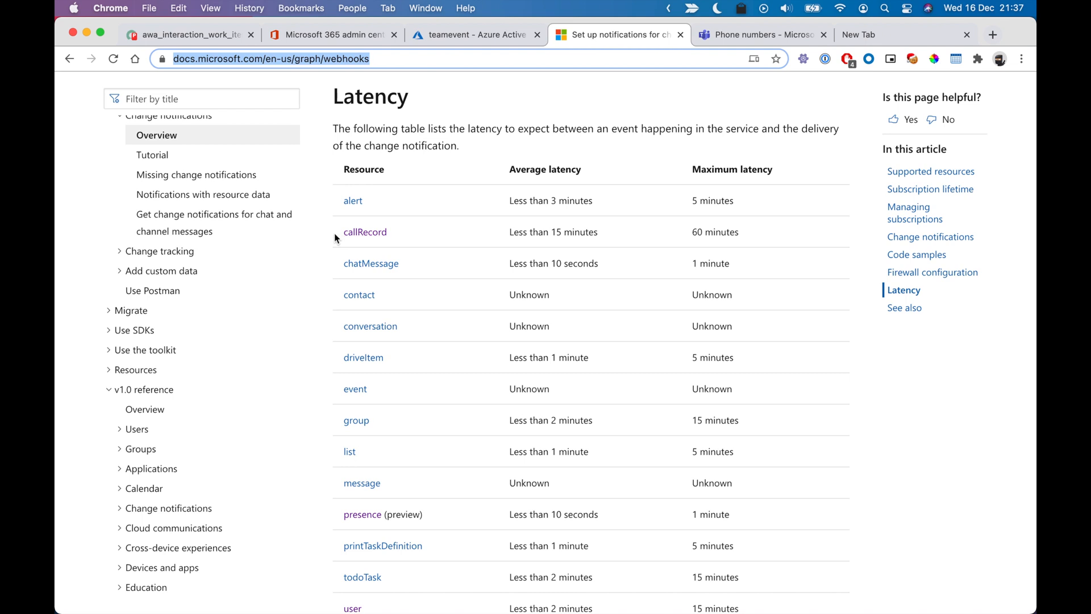
{"action": "mouse_move", "coordinate": [364, 232]}
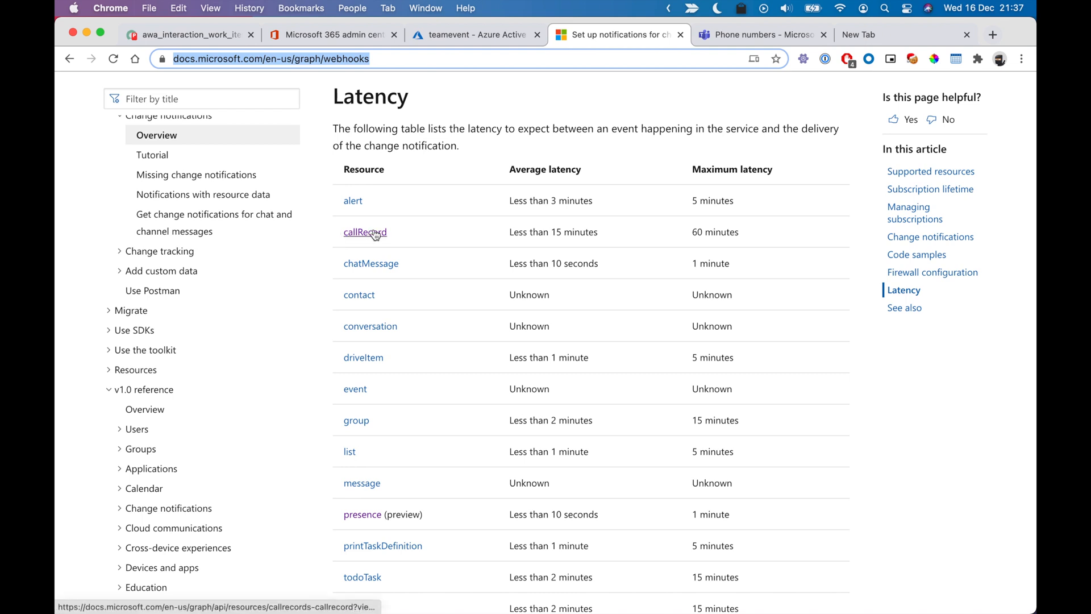
{"action": "mouse_move", "coordinate": [746, 234]}
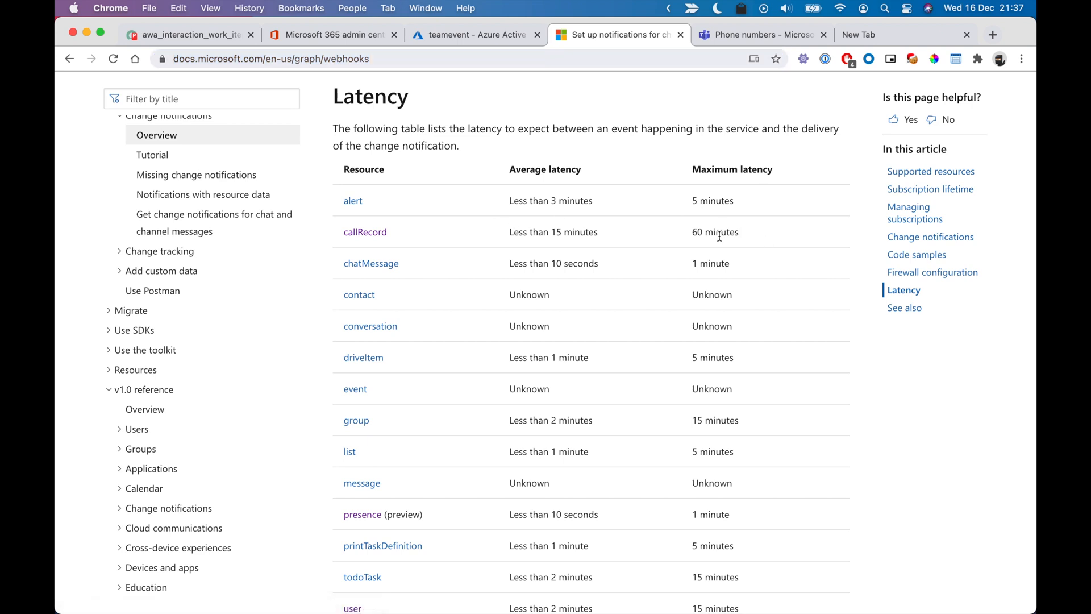
{"action": "mouse_move", "coordinate": [545, 233]}
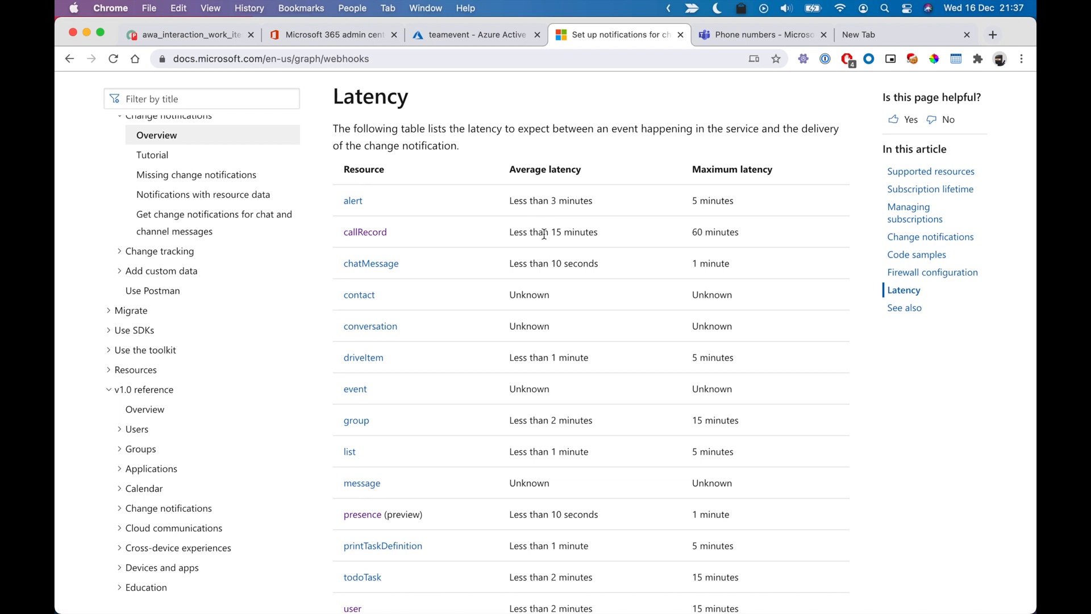
{"action": "mouse_move", "coordinate": [561, 236]}
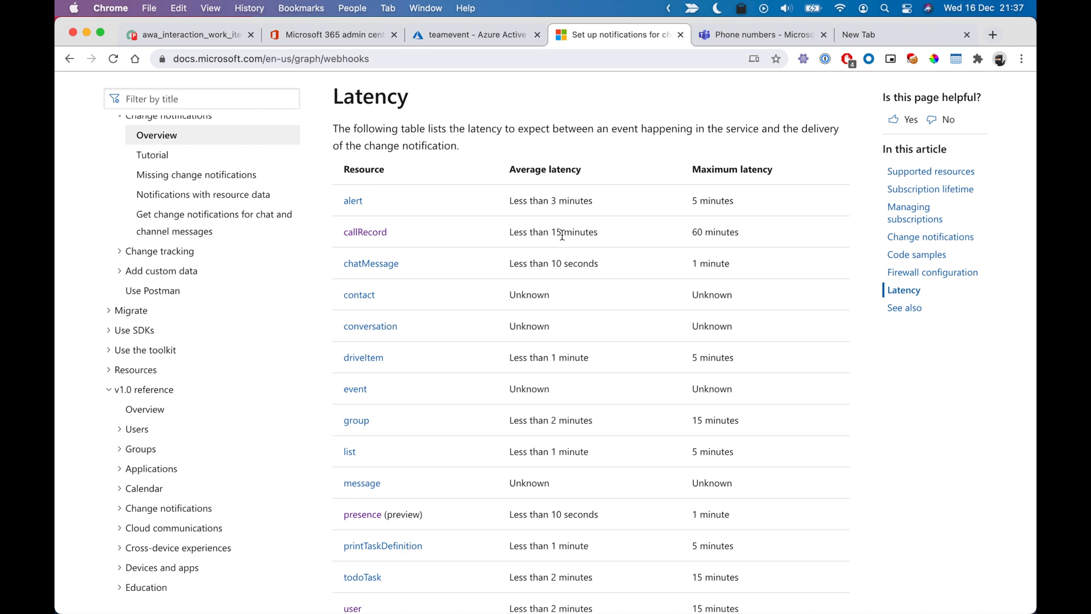
{"action": "mouse_move", "coordinate": [556, 251]}
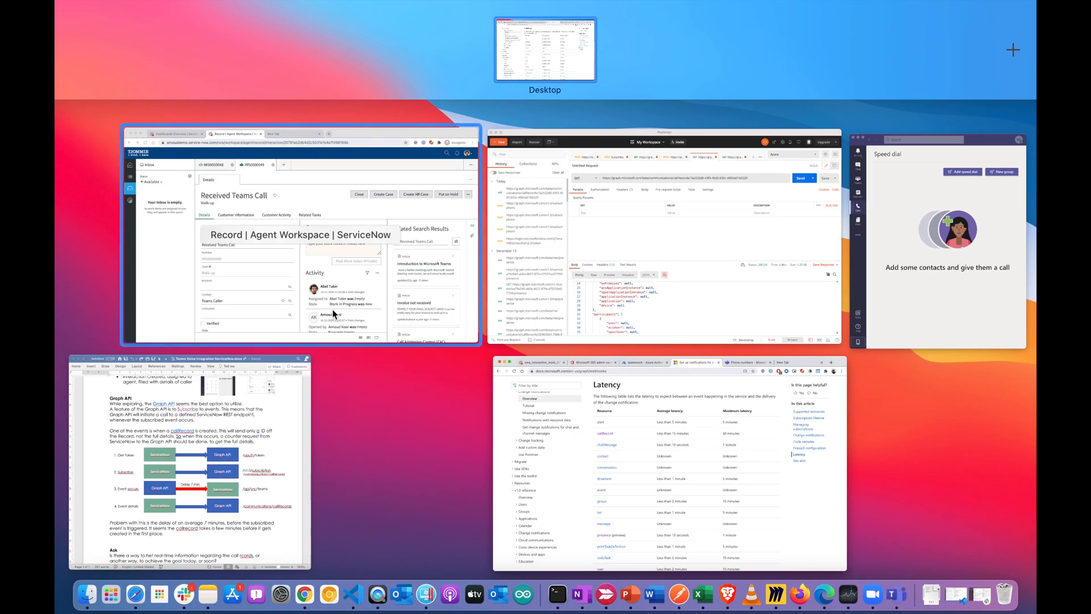
- Bring the ServiceNow window showing interaction IMS0000049 back to the front
{"action": "left_click", "coordinate": [294, 235]}
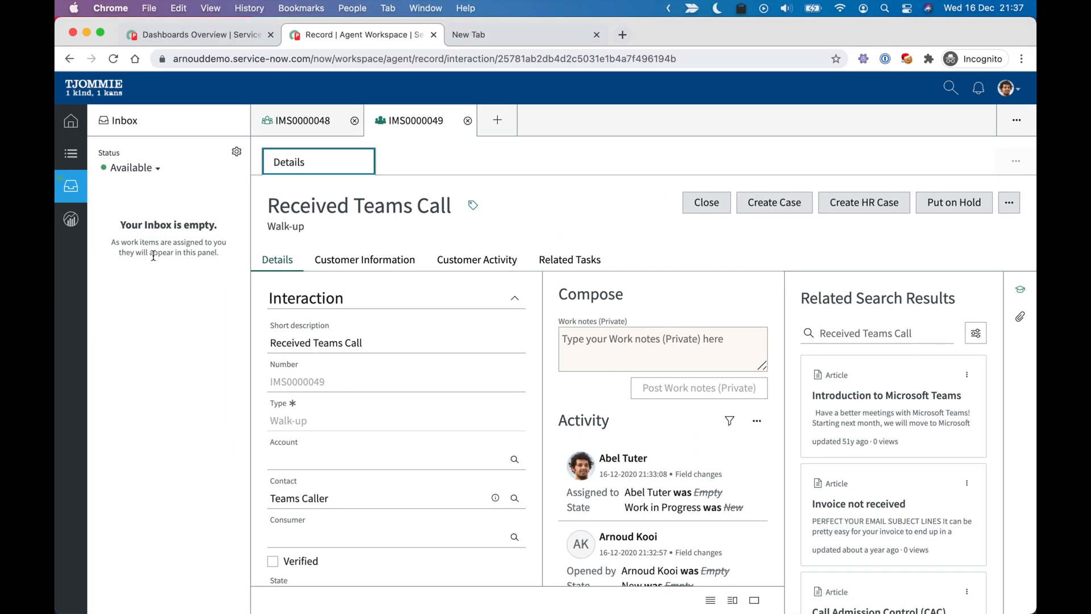
{"action": "mouse_move", "coordinate": [133, 204]}
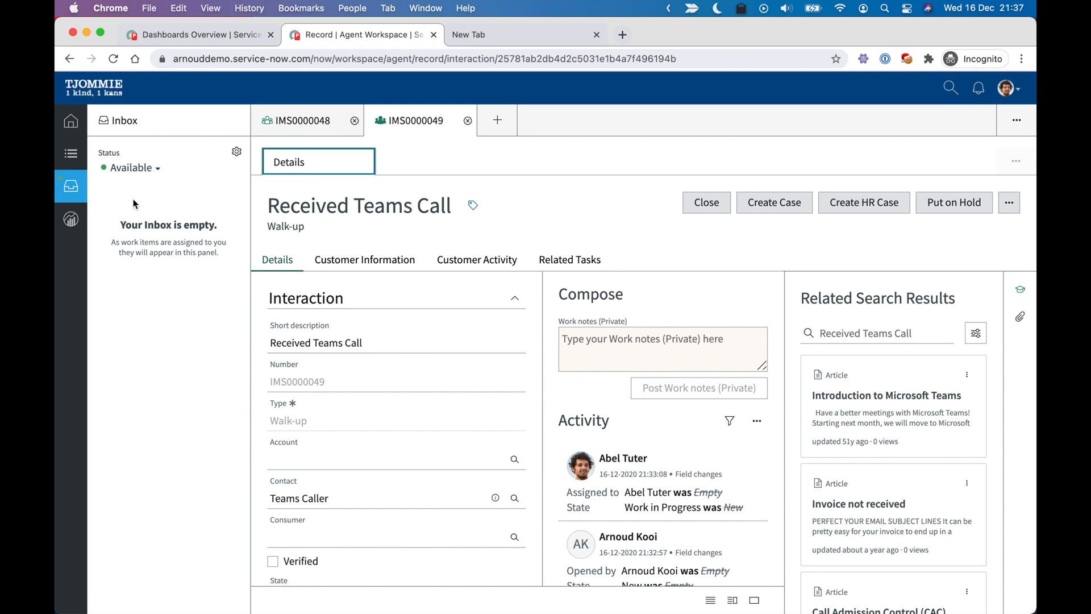
{"action": "mouse_move", "coordinate": [133, 224]}
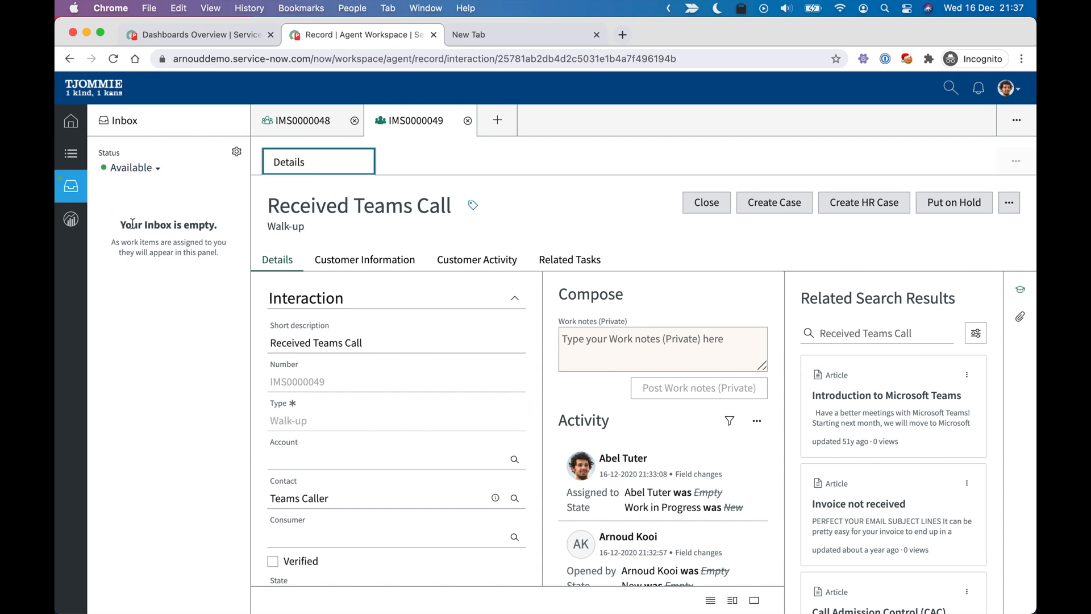
{"action": "mouse_move", "coordinate": [372, 236]}
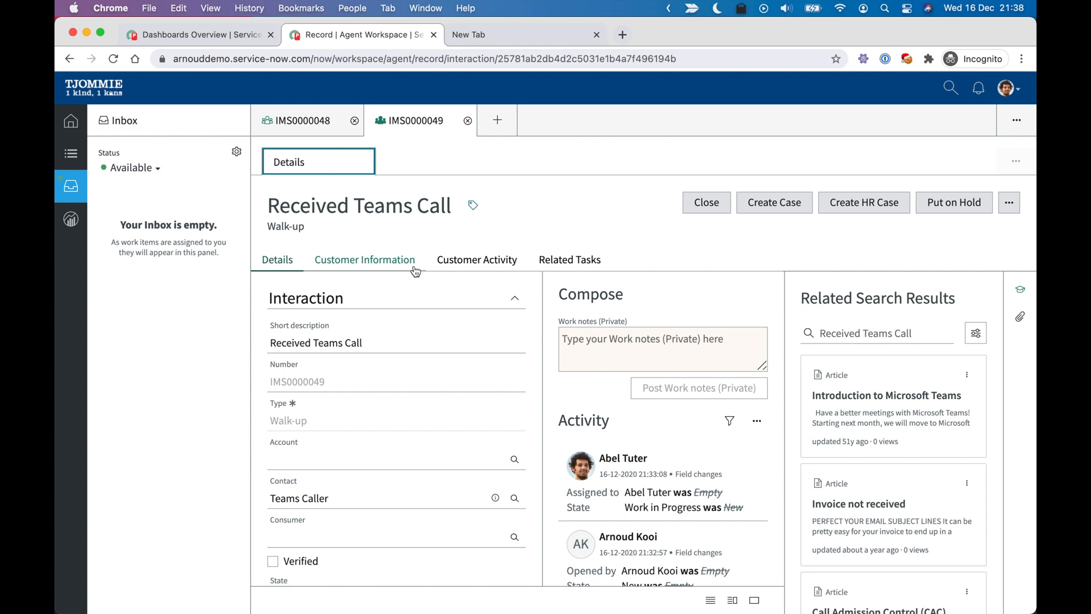
{"action": "mouse_move", "coordinate": [563, 223]}
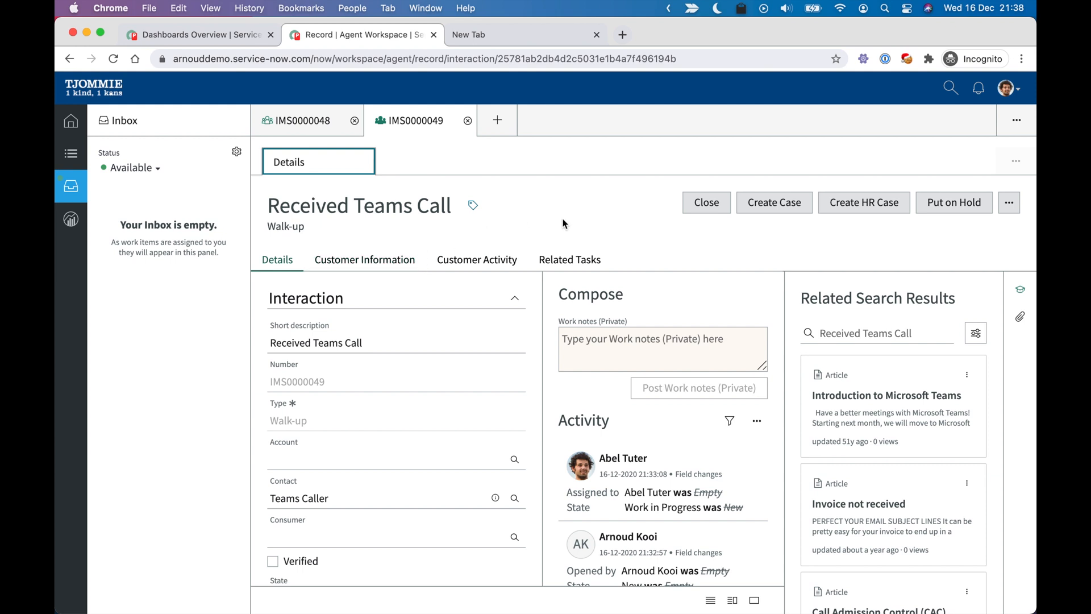